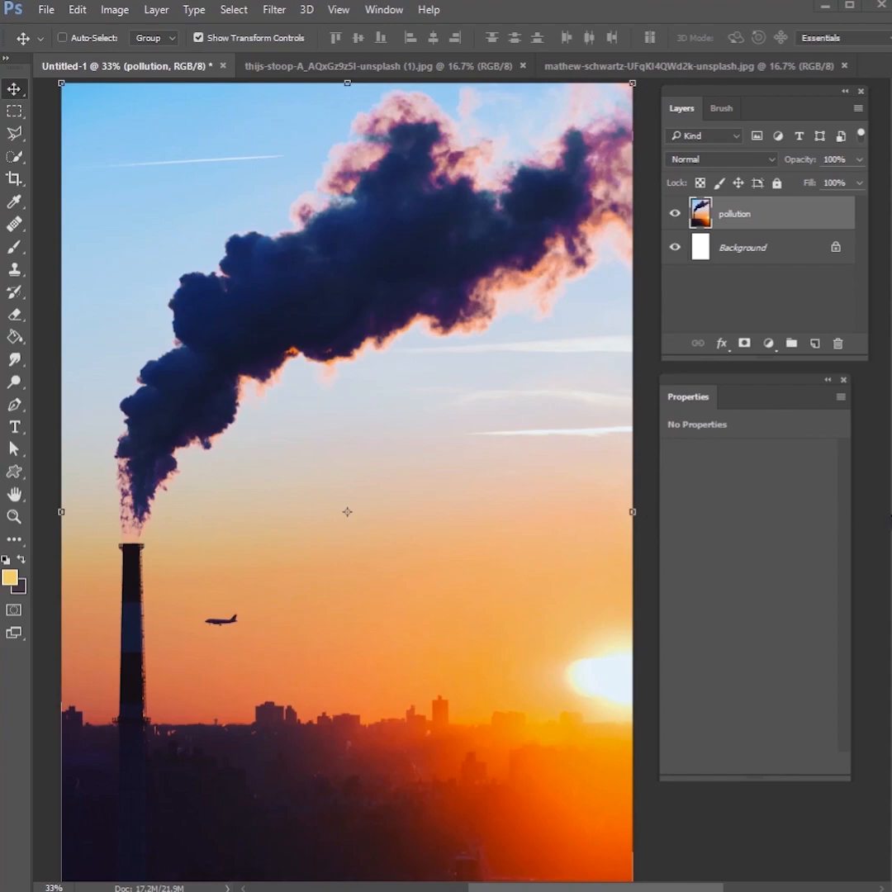
{"action": "mouse_move", "coordinate": [861, 496]}
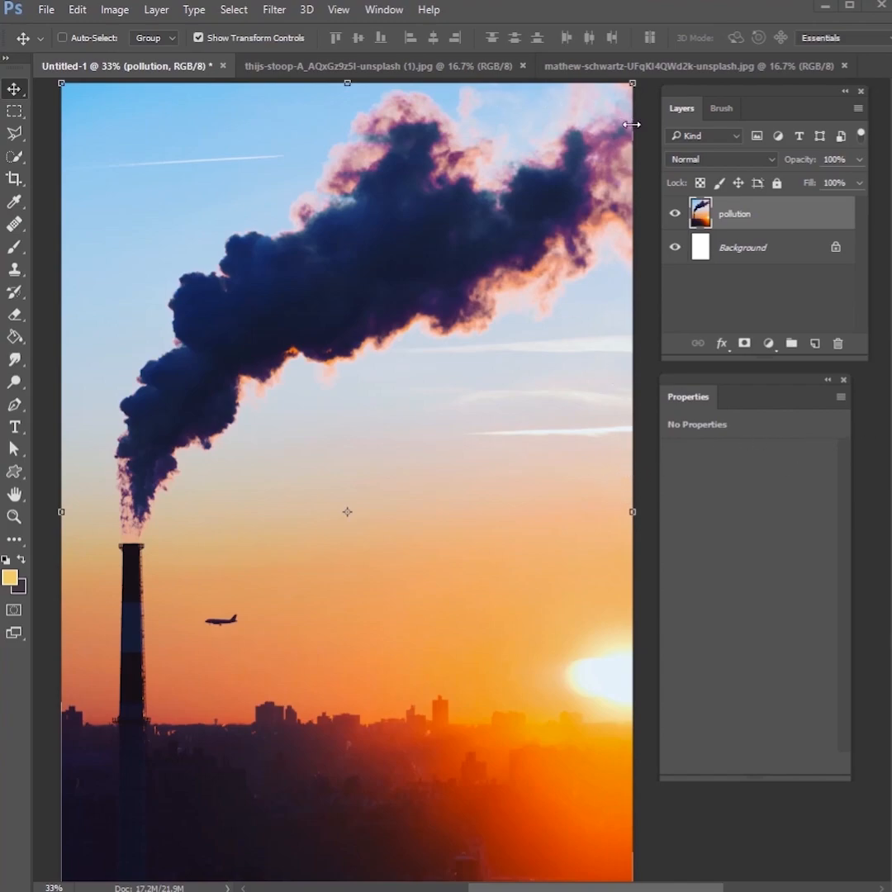
{"action": "mouse_move", "coordinate": [346, 473]}
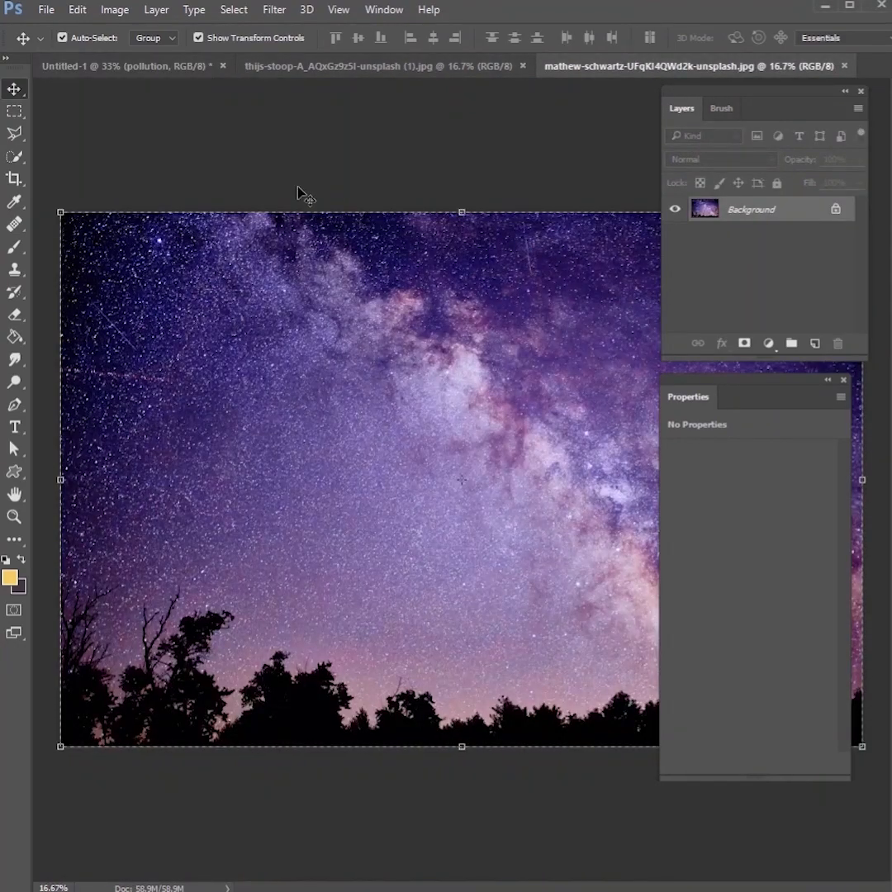
Step: Copy the whole Milky Way night-sky photo for pasting into the smokestack composite
{"action": "left_click", "coordinate": [124, 67]}
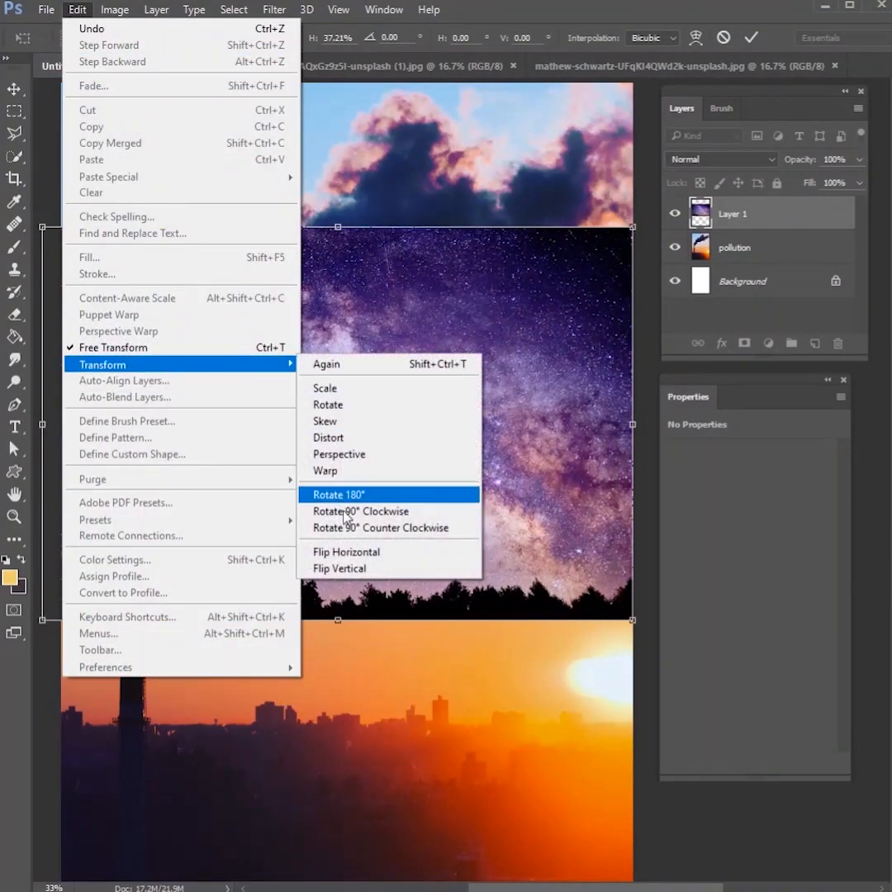
Step: Flip the pasted star layer horizontally, set it to Lighten and fit it over the smoke plume
{"action": "left_click", "coordinate": [337, 495]}
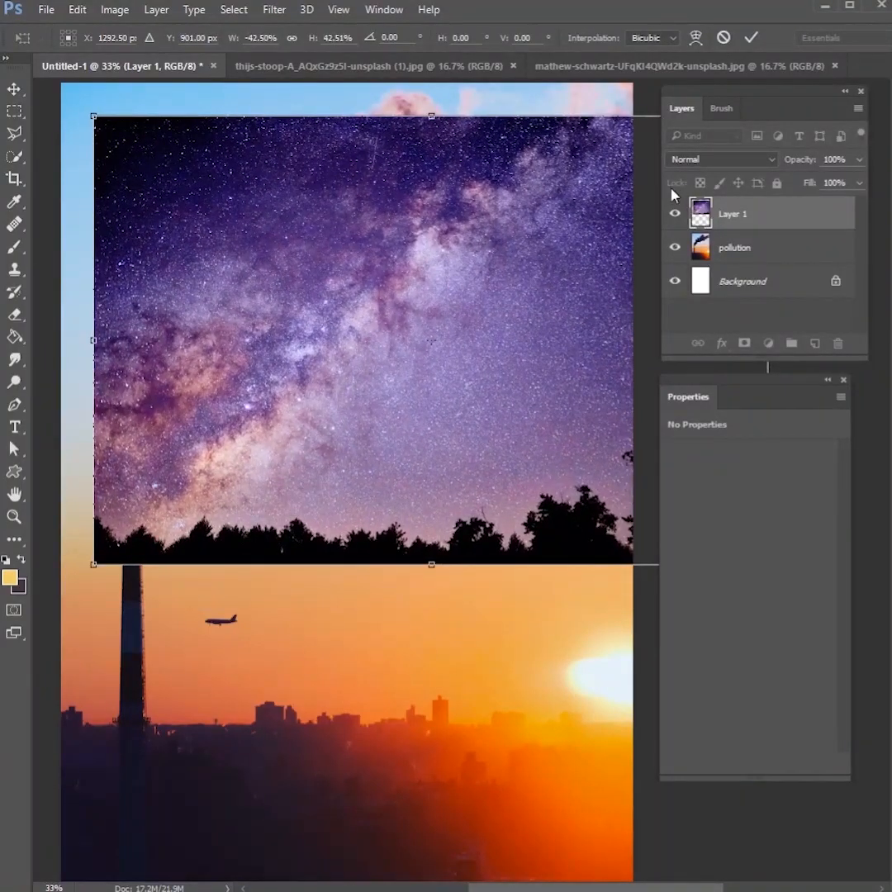
{"action": "left_click", "coordinate": [719, 159]}
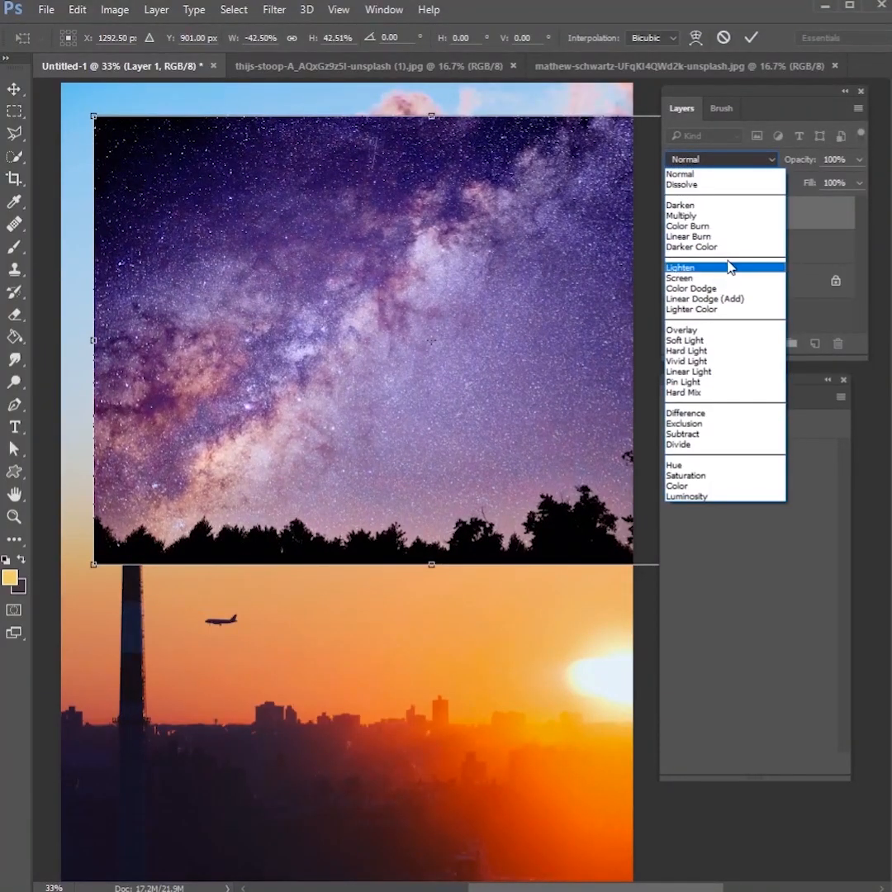
{"action": "left_click", "coordinate": [681, 268]}
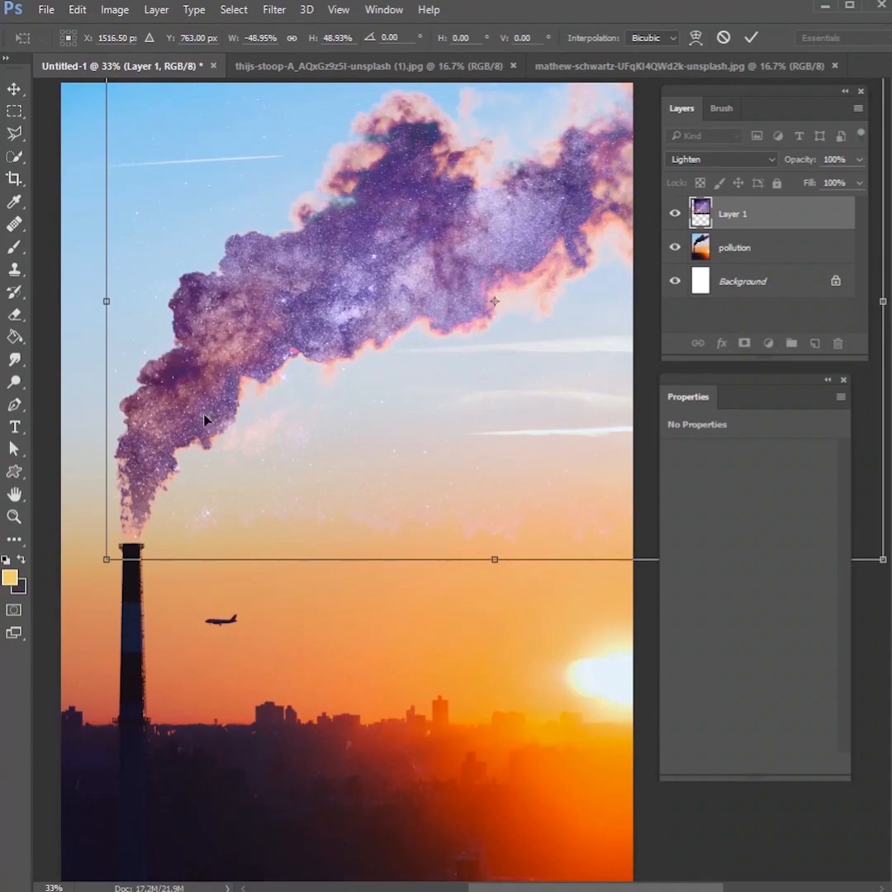
{"action": "left_click_drag", "start_coordinate": [206, 420], "coordinate": [368, 316]}
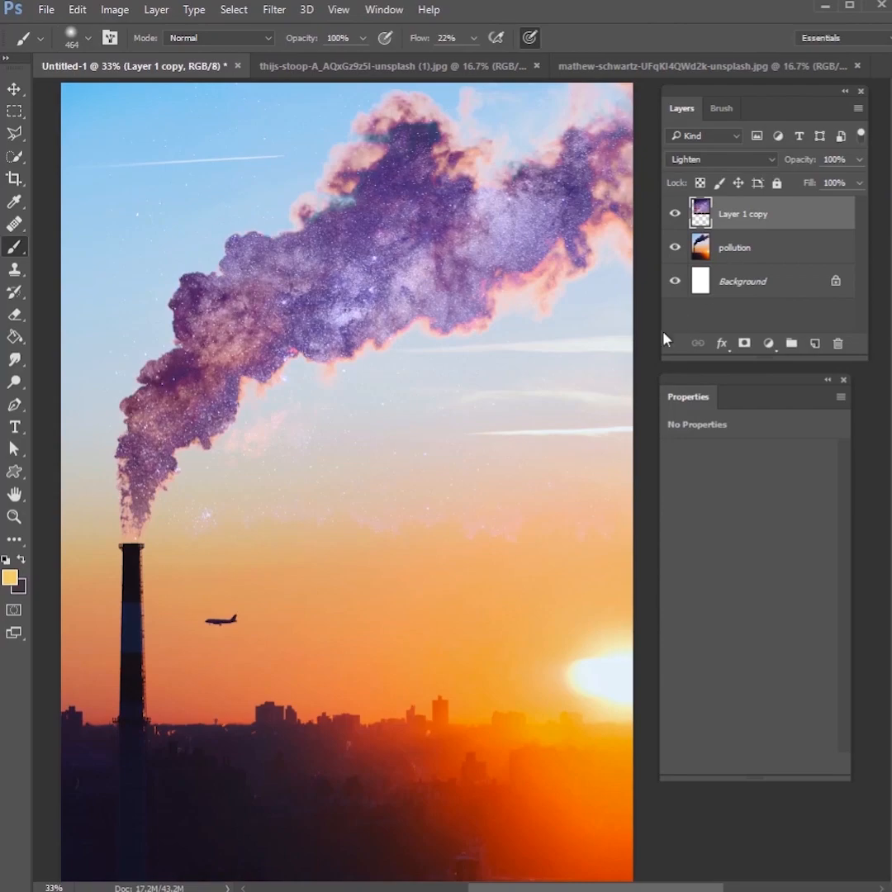
{"action": "mouse_move", "coordinate": [592, 211]}
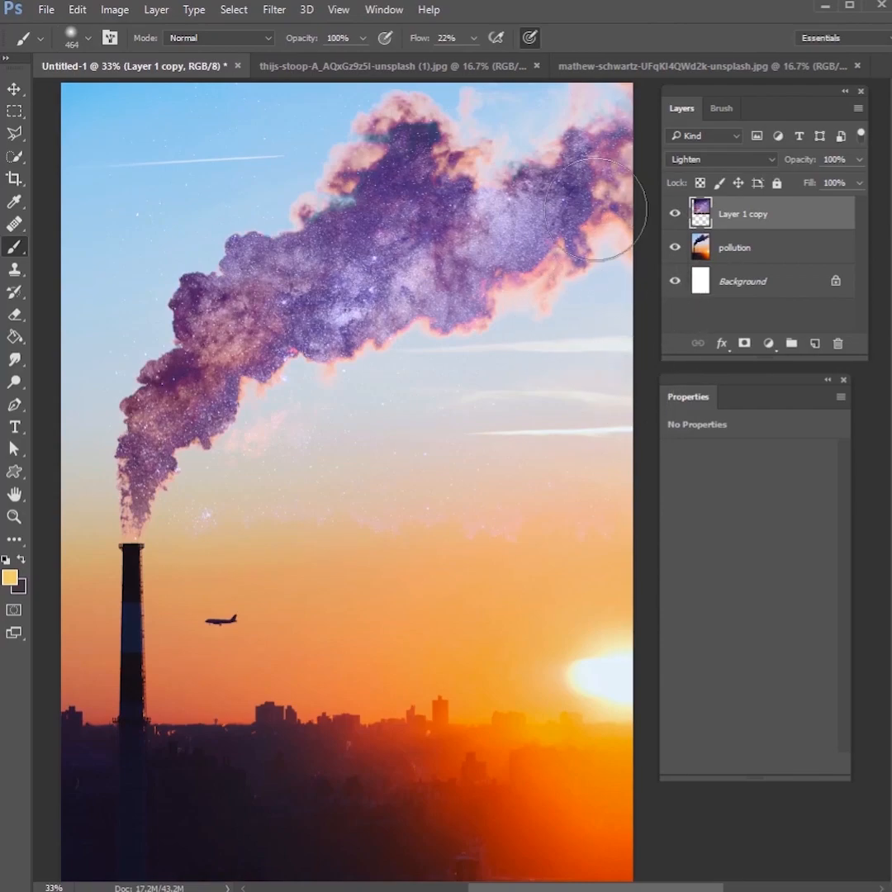
Step: Duplicate the star layer, set Layer 1 copy to Screen and mask the stars outside the smoke
{"action": "key", "text": "ctrl+j"}
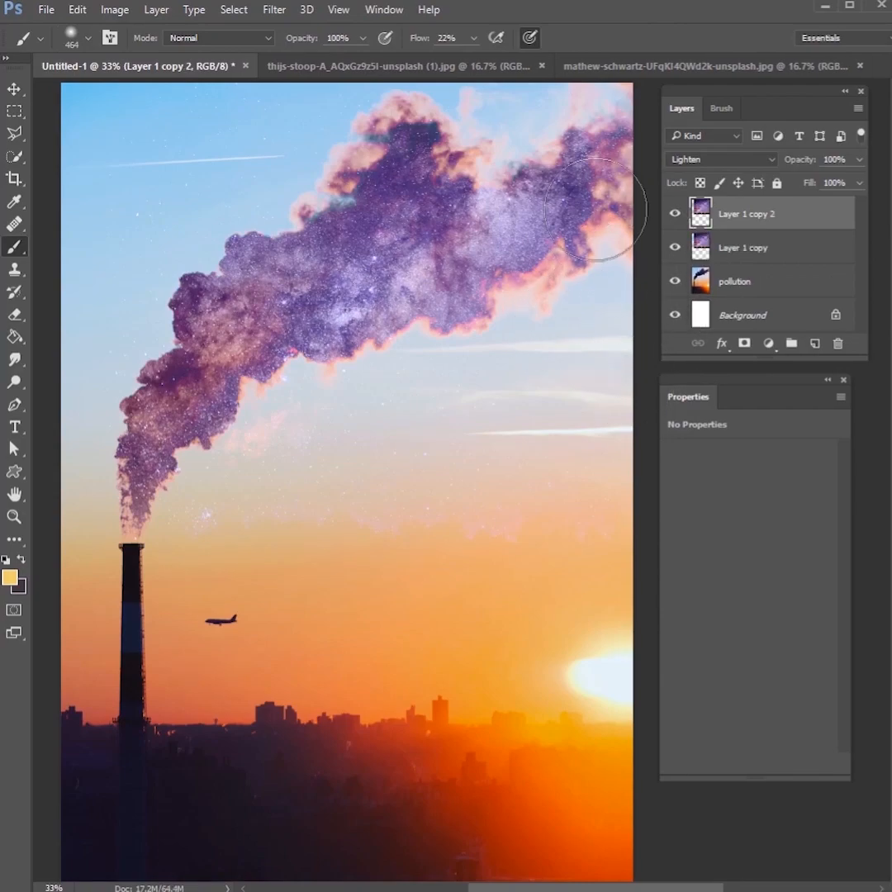
{"action": "left_click", "coordinate": [742, 248]}
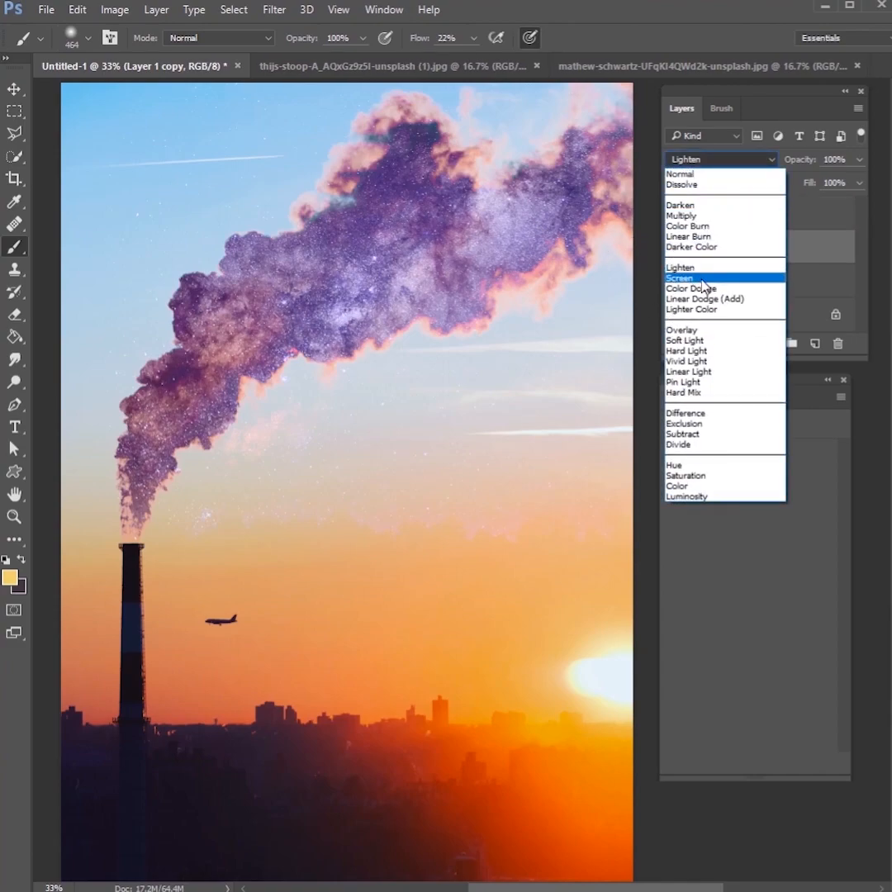
{"action": "left_click", "coordinate": [680, 278]}
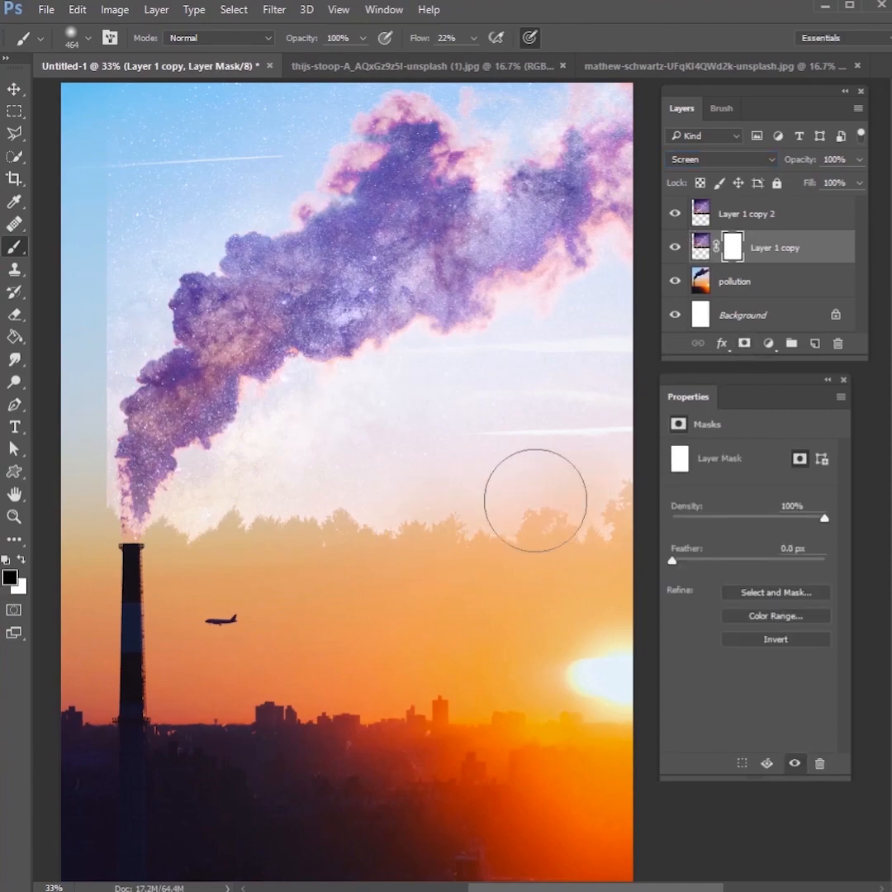
{"action": "left_click_drag", "start_coordinate": [536, 499], "coordinate": [112, 527]}
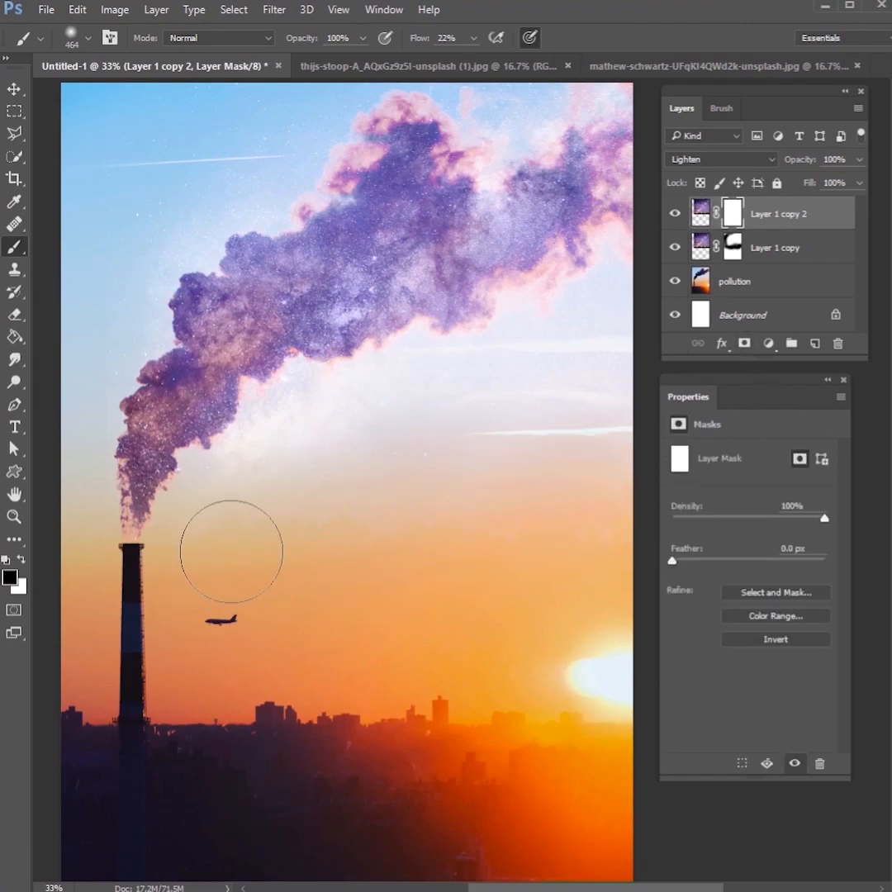
{"action": "mouse_move", "coordinate": [571, 381]}
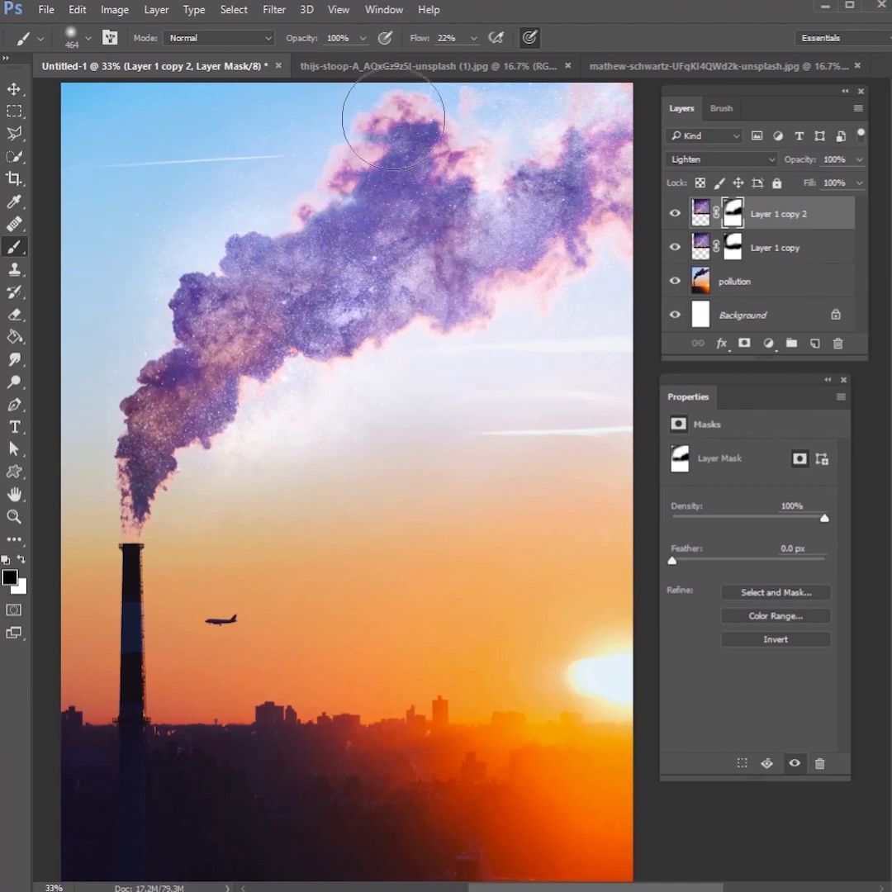
{"action": "mouse_move", "coordinate": [397, 195]}
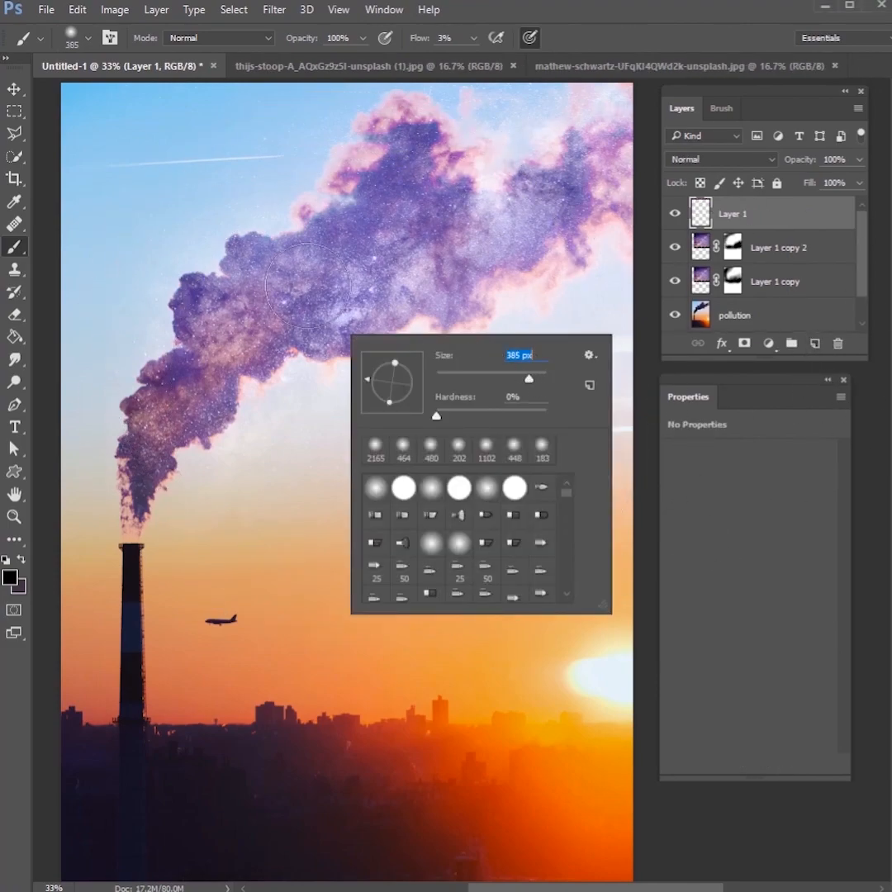
Step: Paint dark shading over the smoke with a 305 px soft brush and blend it as Overlay
{"action": "left_click", "coordinate": [472, 38]}
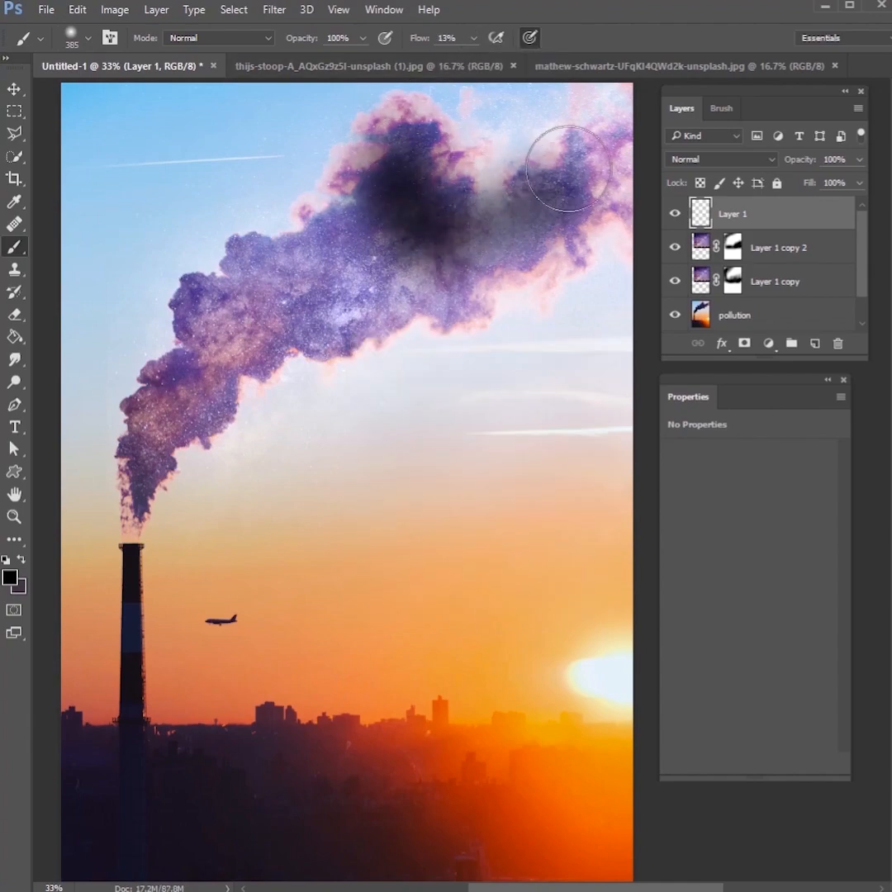
{"action": "left_click_drag", "start_coordinate": [565, 169], "coordinate": [305, 289]}
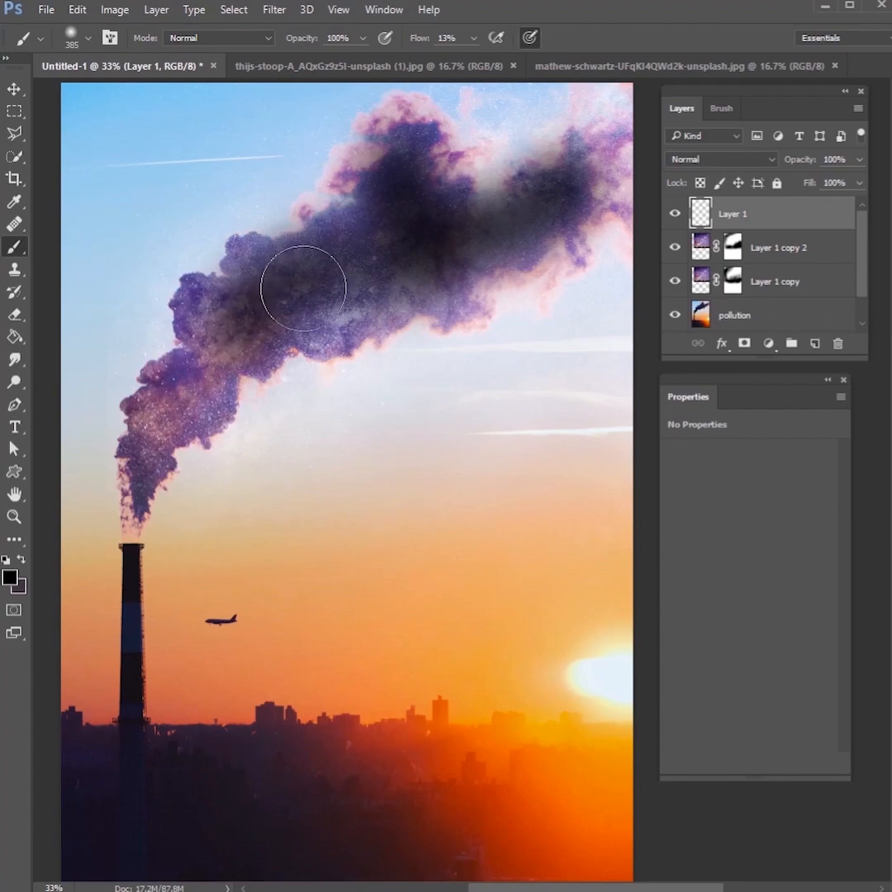
{"action": "left_click_drag", "start_coordinate": [304, 289], "coordinate": [456, 248]}
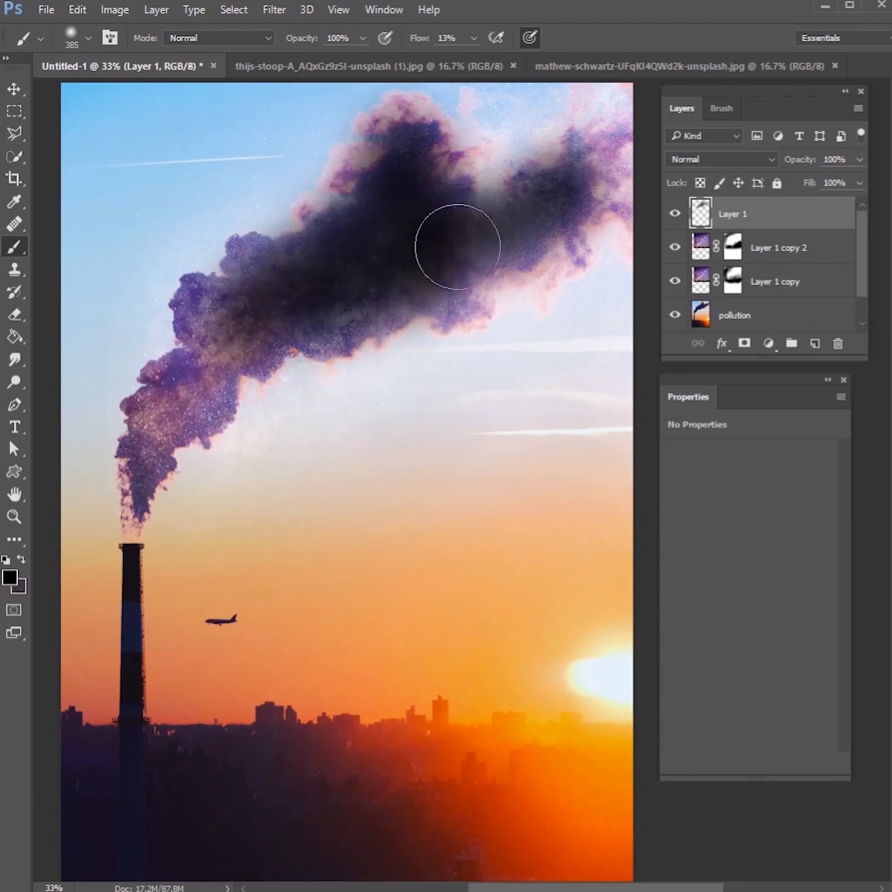
{"action": "left_click", "coordinate": [719, 158]}
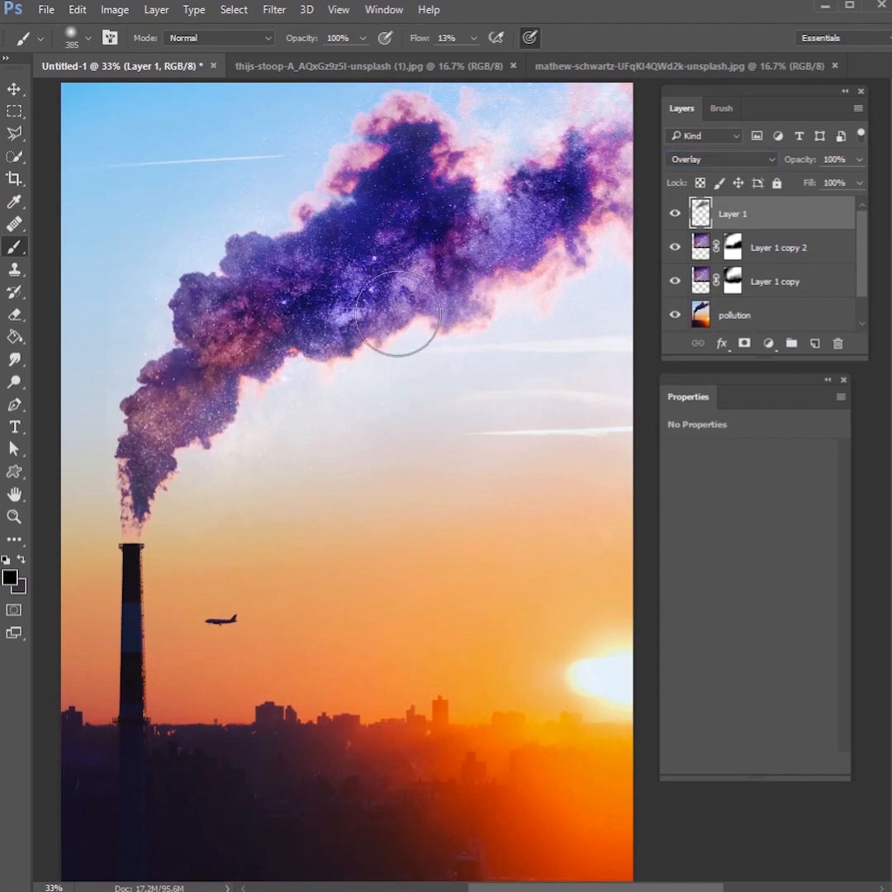
{"action": "left_click", "coordinate": [674, 213]}
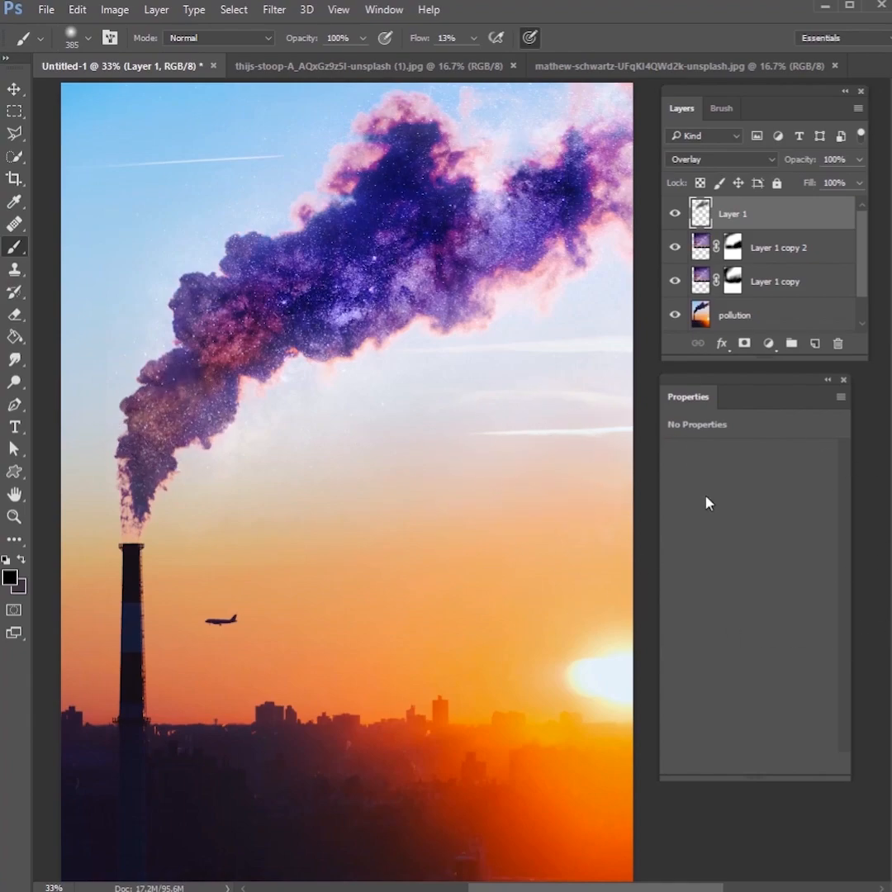
Step: Add a Brightness/Contrast adjustment with brightness -22 and contrast 74
{"action": "left_click", "coordinate": [766, 342]}
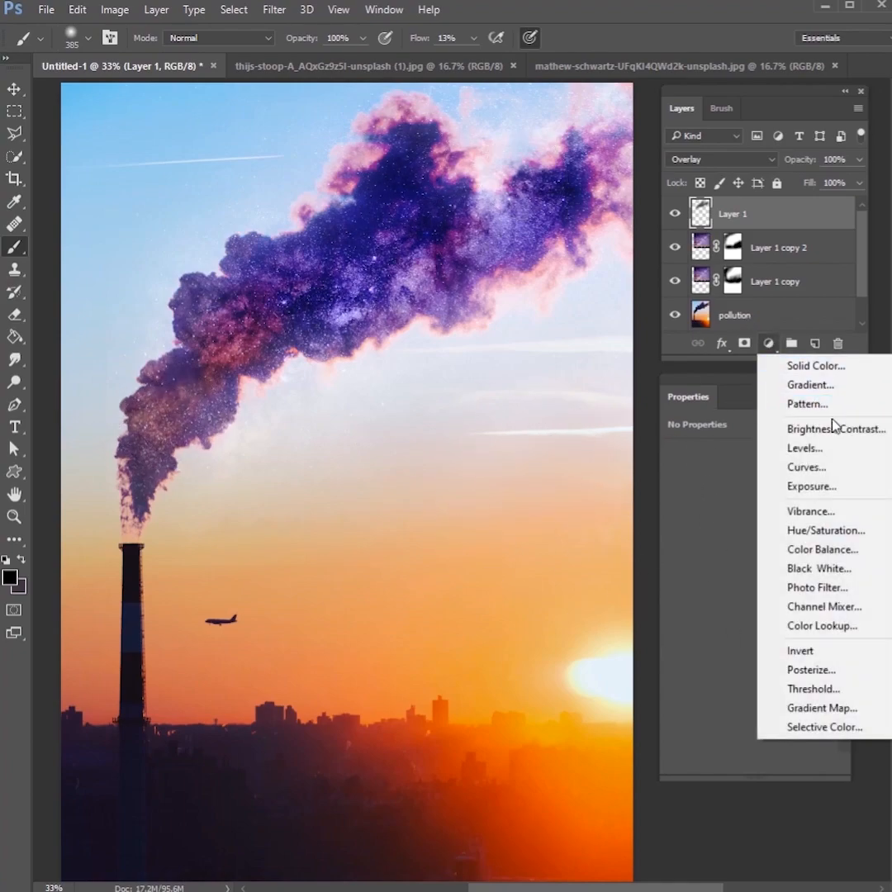
{"action": "left_click", "coordinate": [836, 428]}
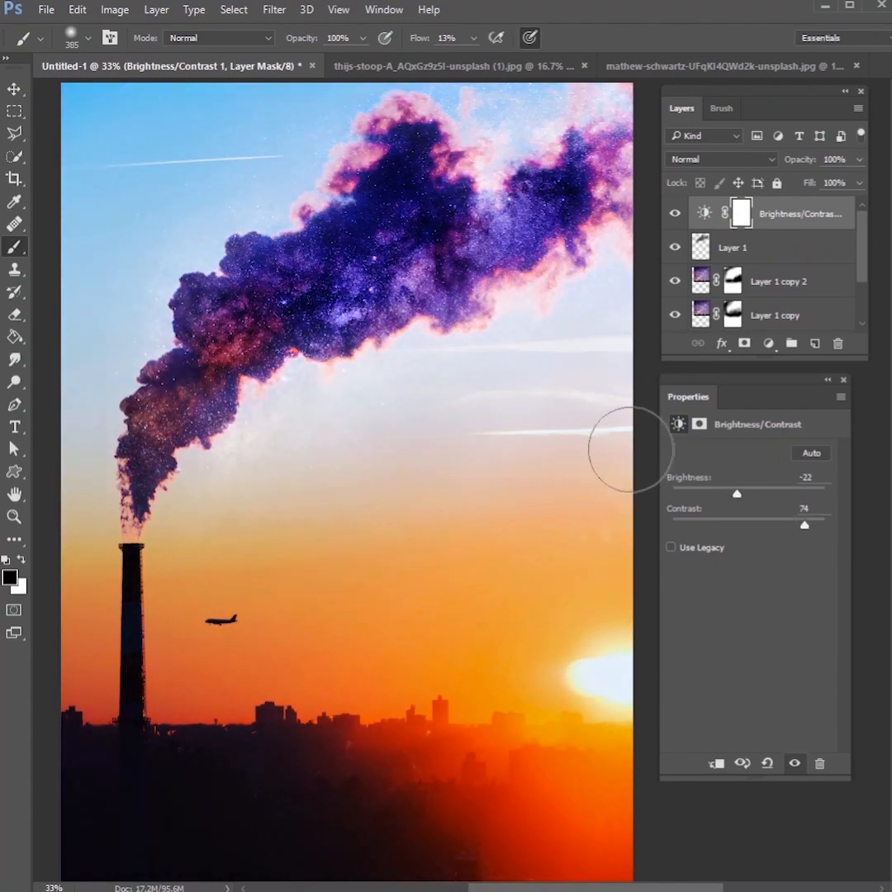
{"action": "left_click", "coordinate": [734, 247]}
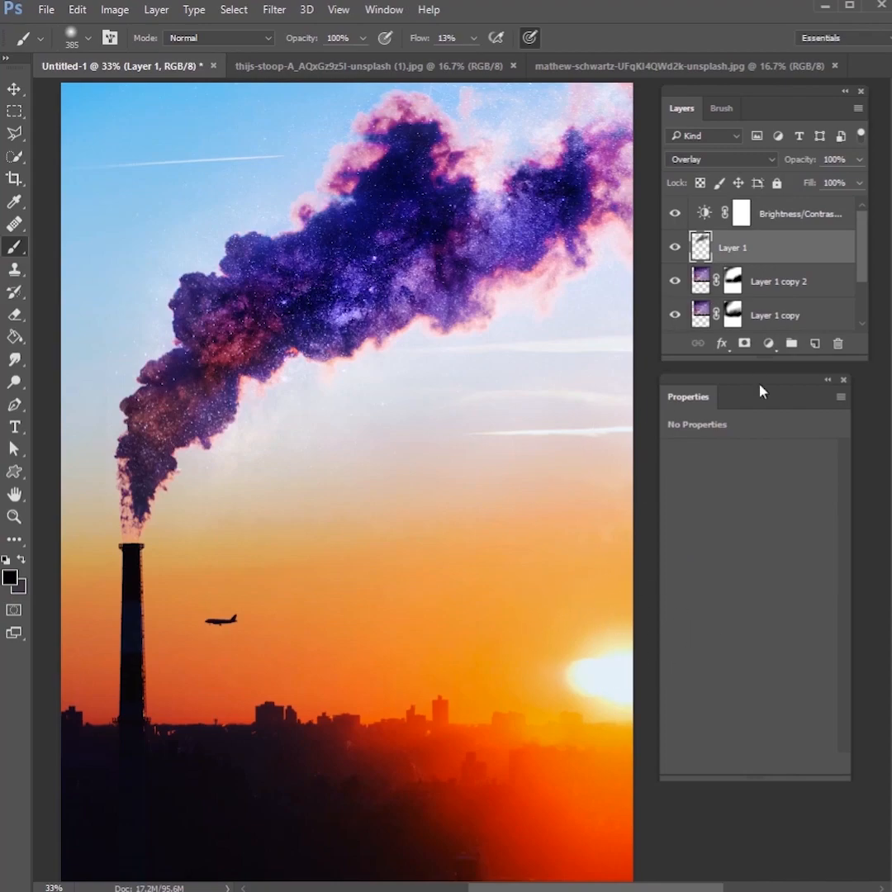
Step: Add a Hue/Saturation adjustment with Yellows saturation -49 and Reds saturation -42
{"action": "left_click", "coordinate": [767, 343]}
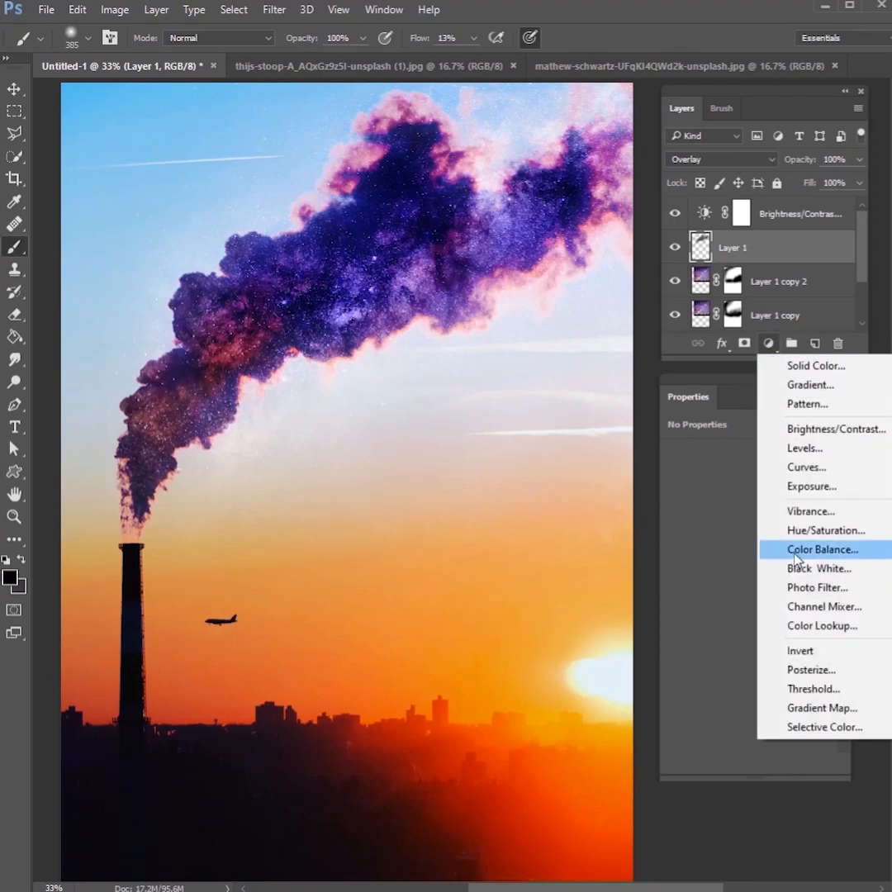
{"action": "left_click", "coordinate": [826, 531]}
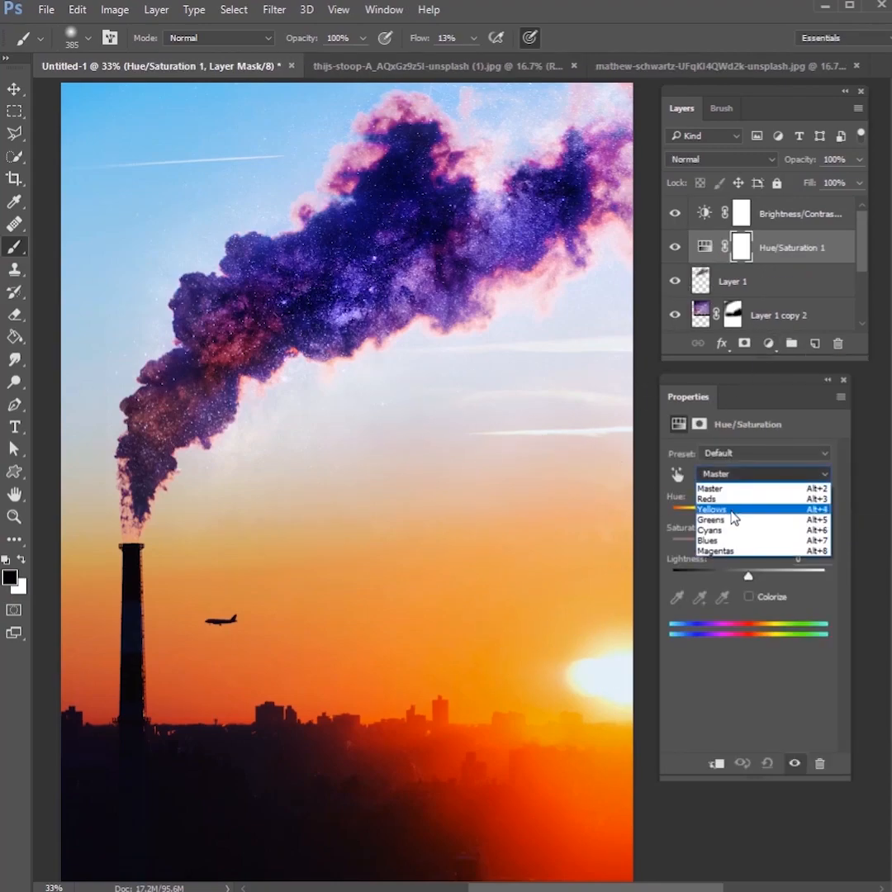
{"action": "left_click", "coordinate": [712, 509]}
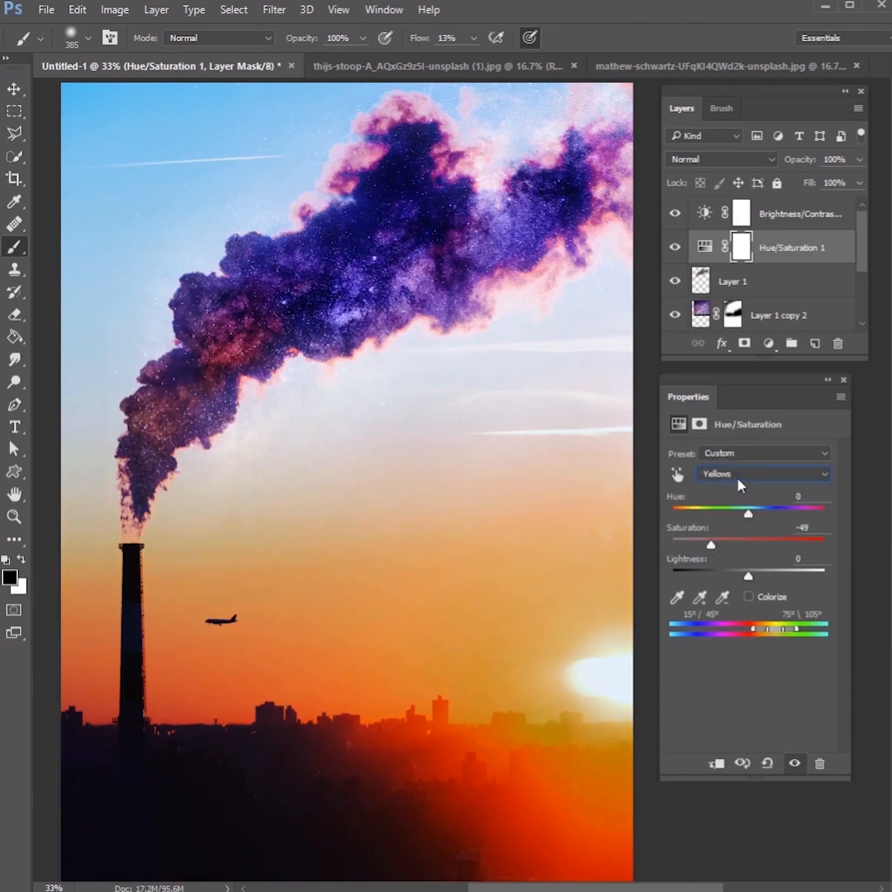
{"action": "left_click", "coordinate": [760, 473]}
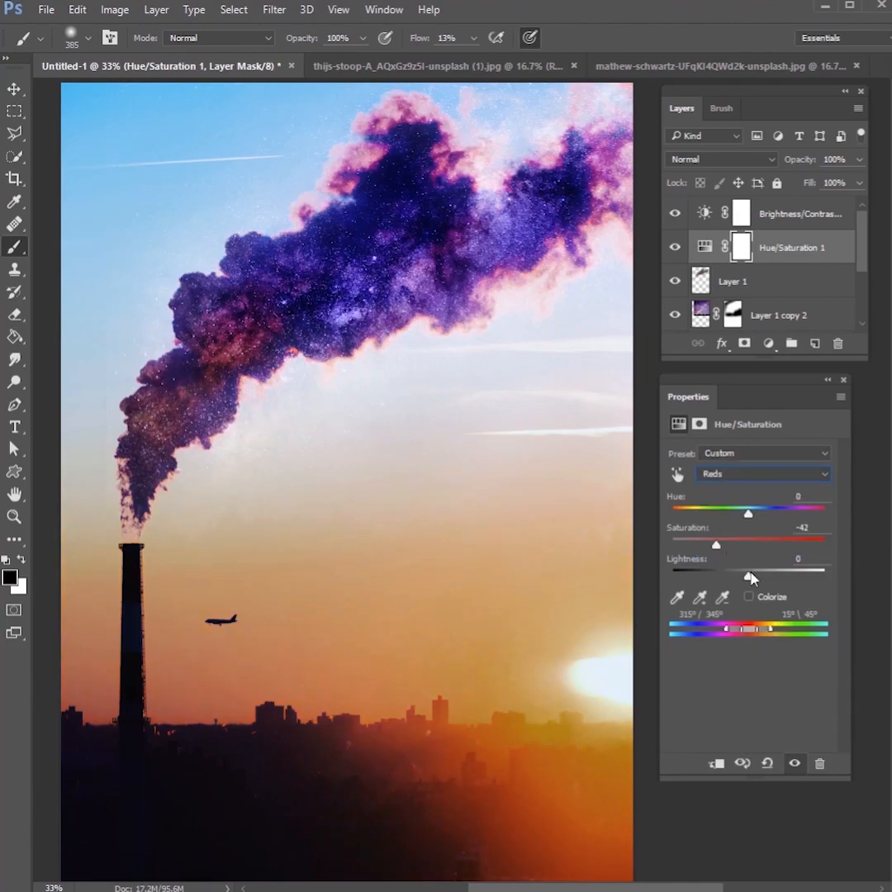
{"action": "left_click", "coordinate": [762, 473]}
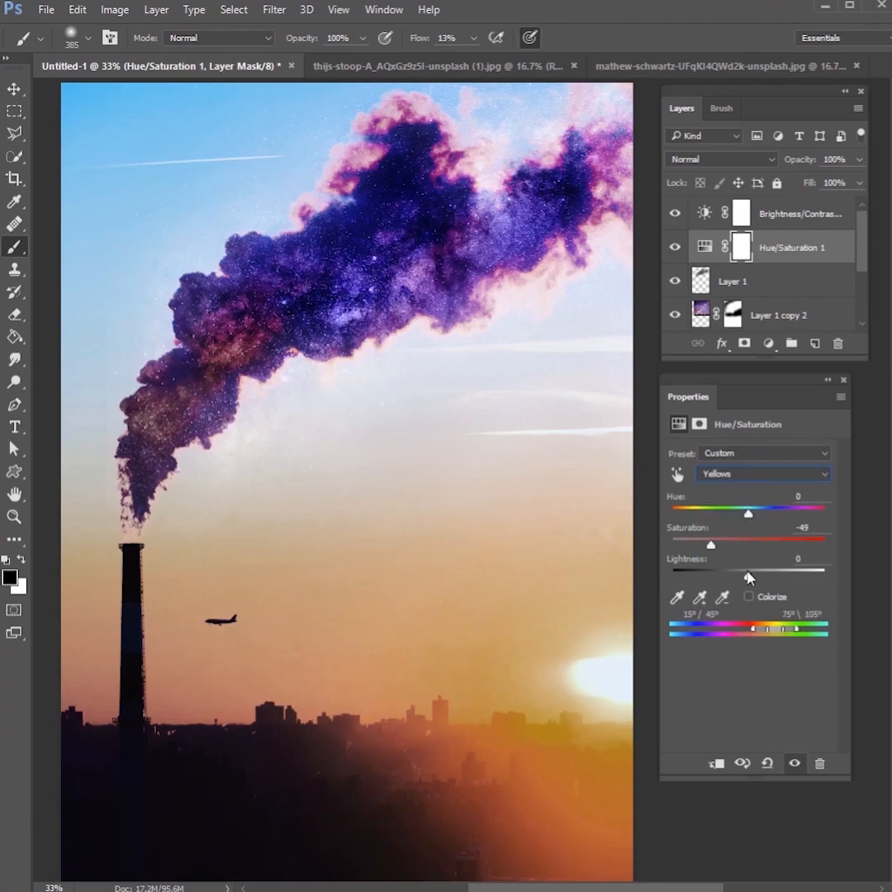
{"action": "left_click", "coordinate": [801, 213]}
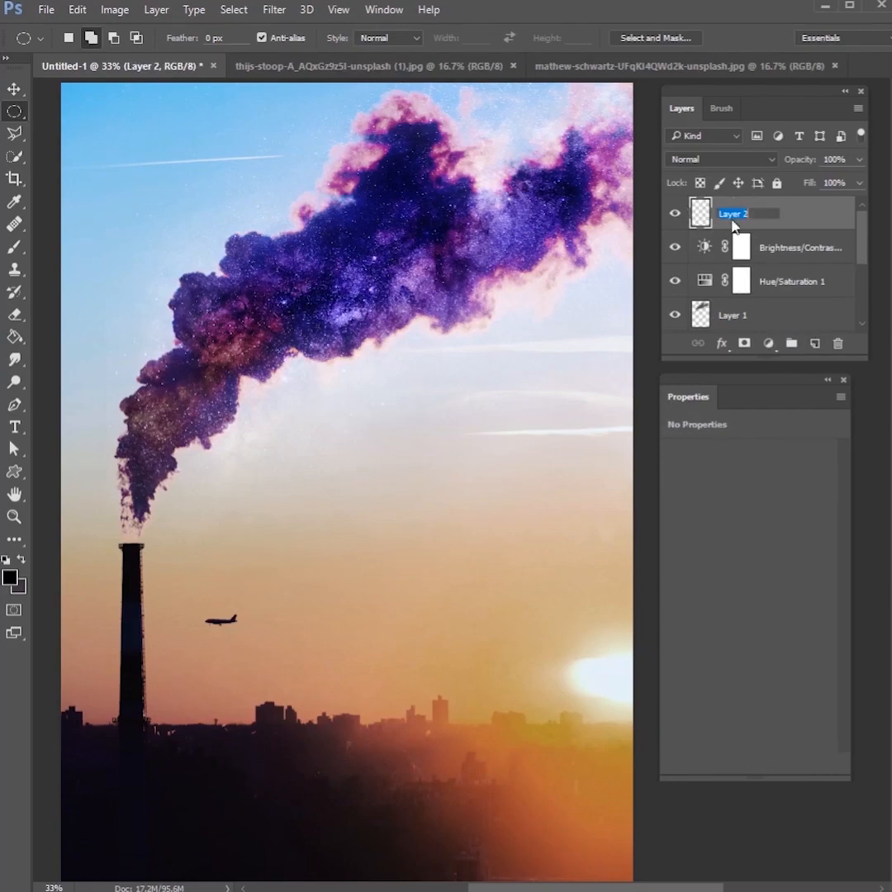
Step: Draw planet circles on a 'planet' layer and shade them on a layer renamed 'highlights'
{"action": "type", "text": "planet"}
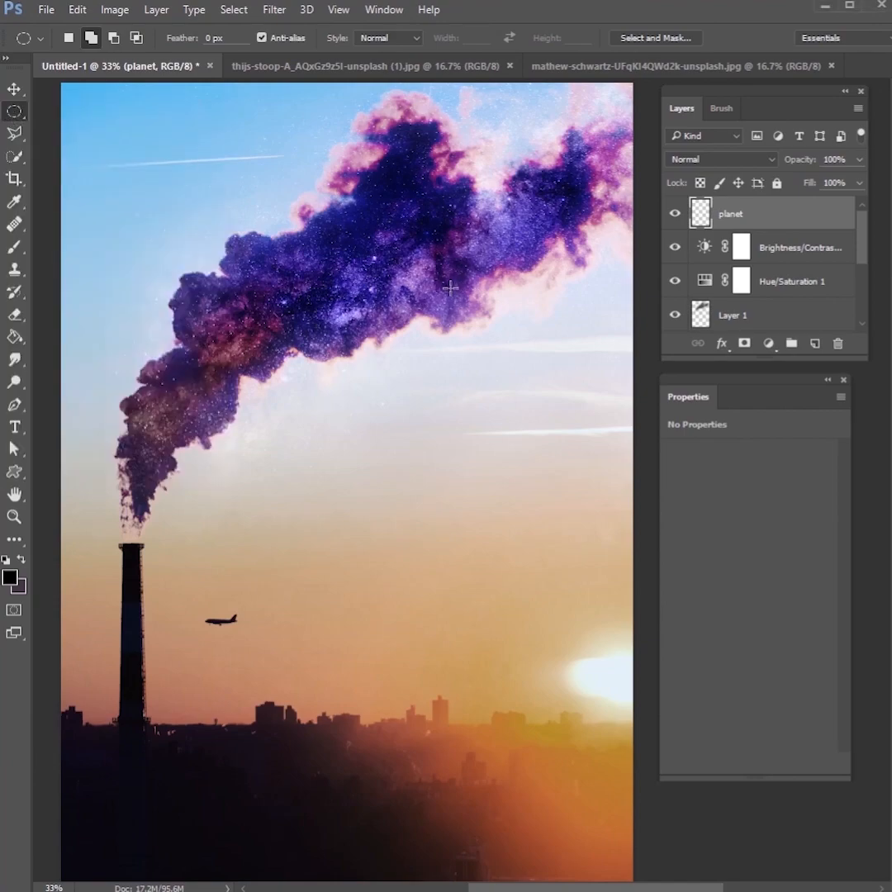
{"action": "left_click_drag", "start_coordinate": [450, 287], "coordinate": [476, 376]}
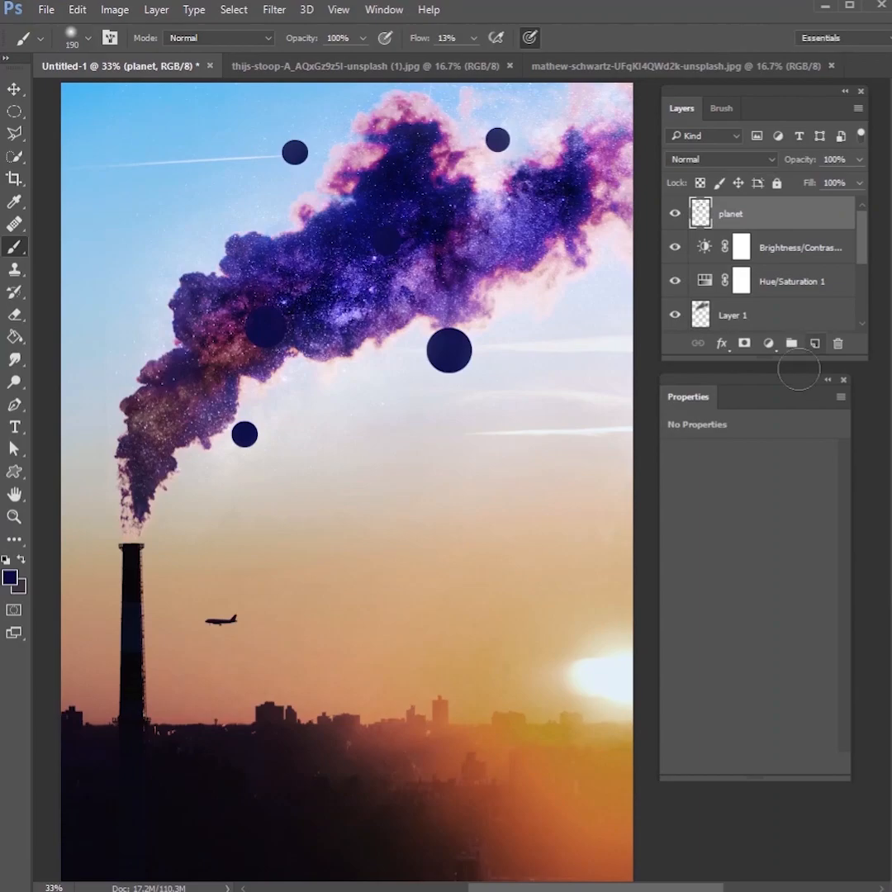
{"action": "mouse_move", "coordinate": [829, 334]}
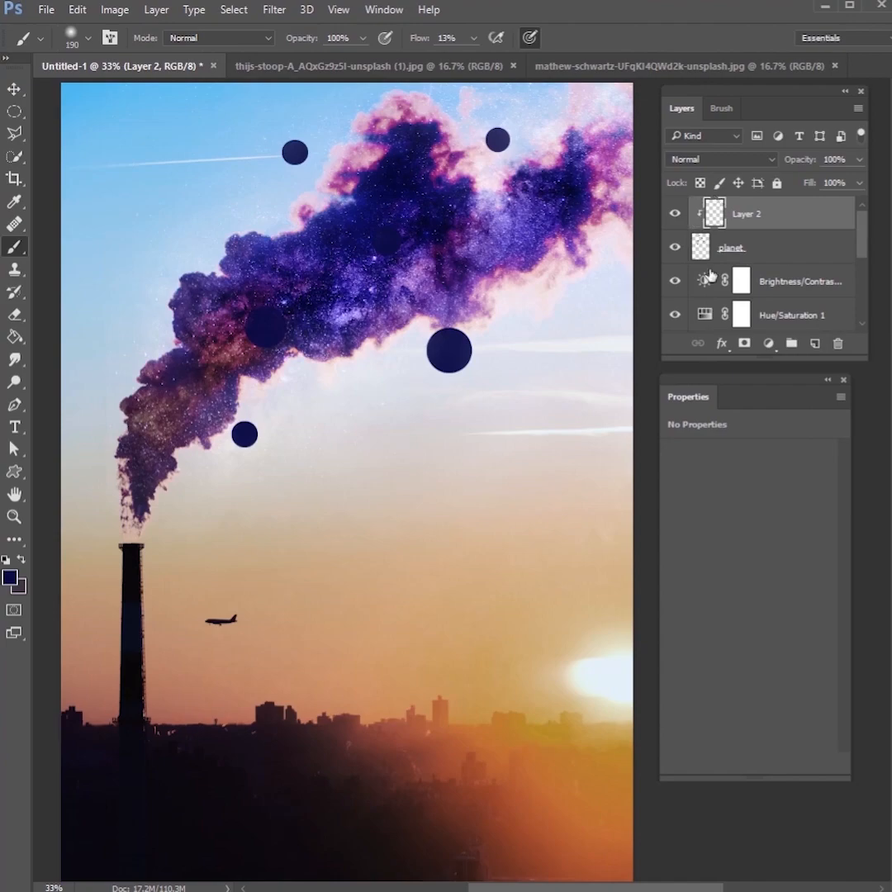
{"action": "double_click", "coordinate": [747, 213]}
{"action": "type", "text": "highlights"}
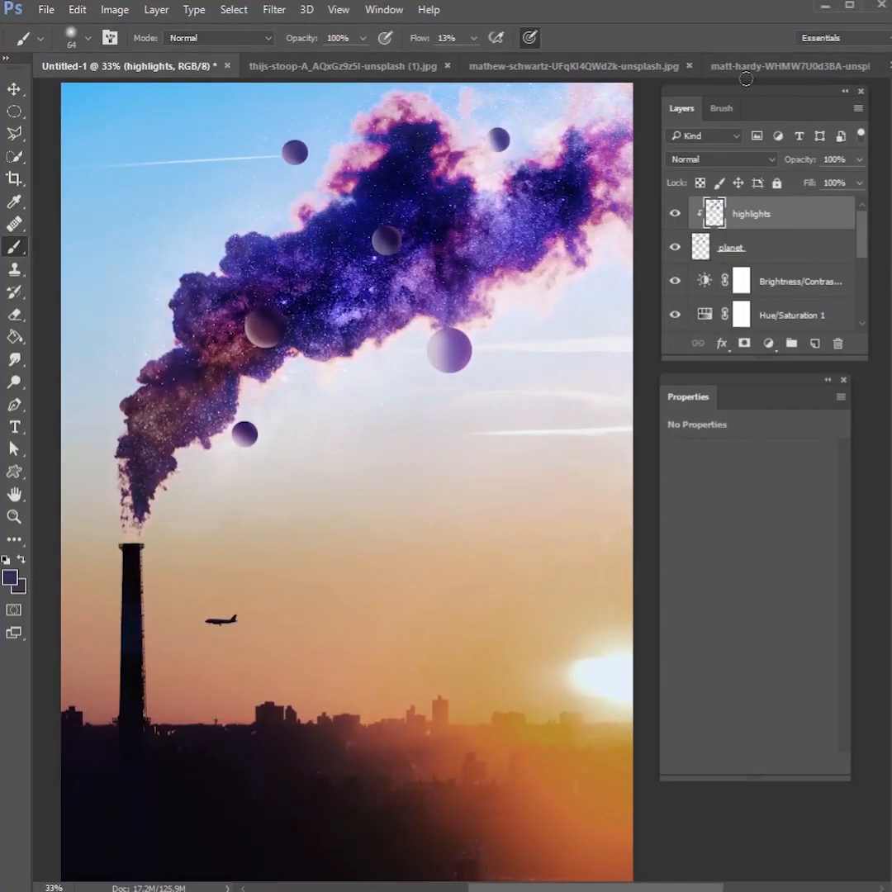
Step: Select and copy the entire swirling rock texture photo
{"action": "left_click", "coordinate": [790, 66]}
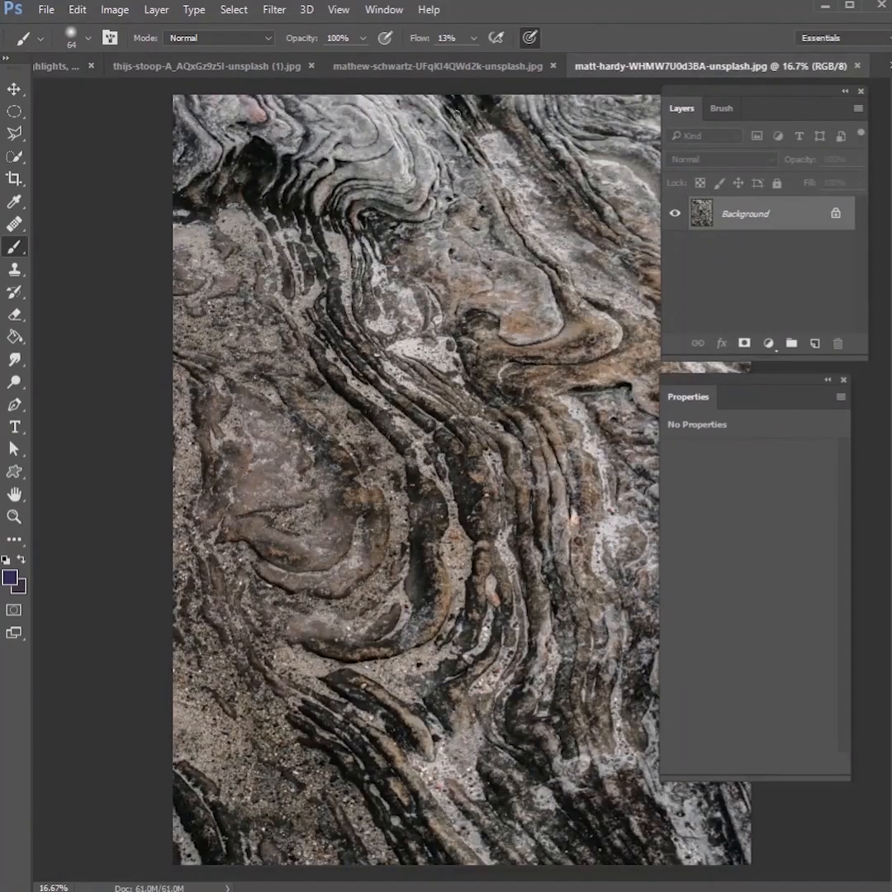
{"action": "key", "text": "ctrl+a"}
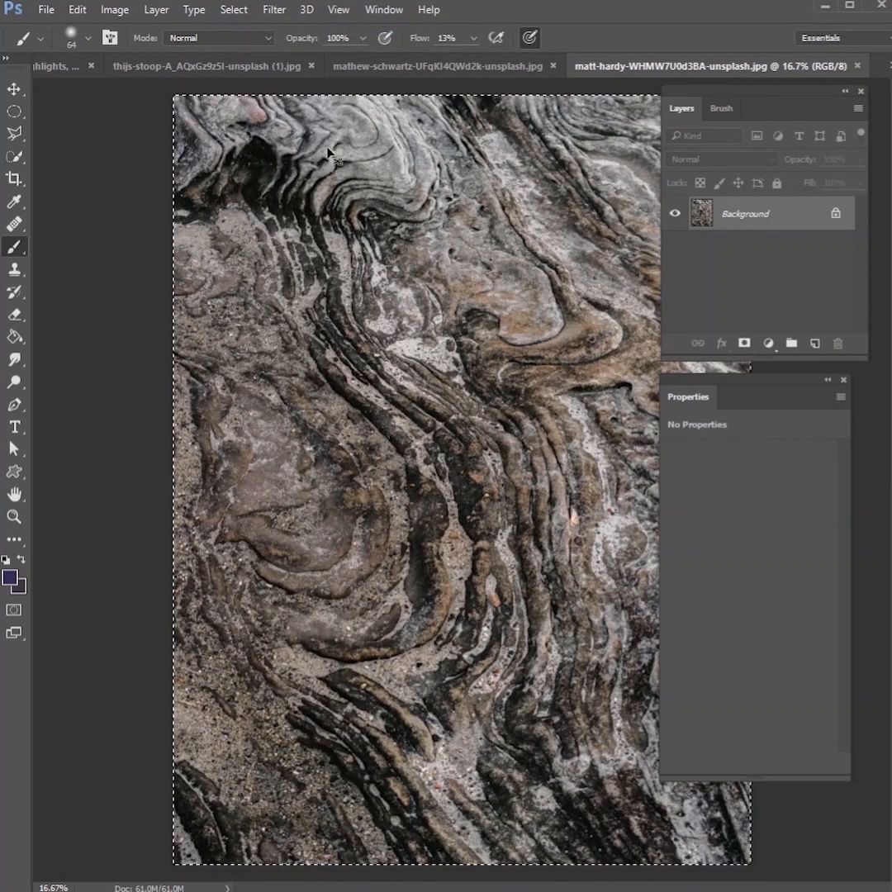
{"action": "left_click", "coordinate": [124, 66]}
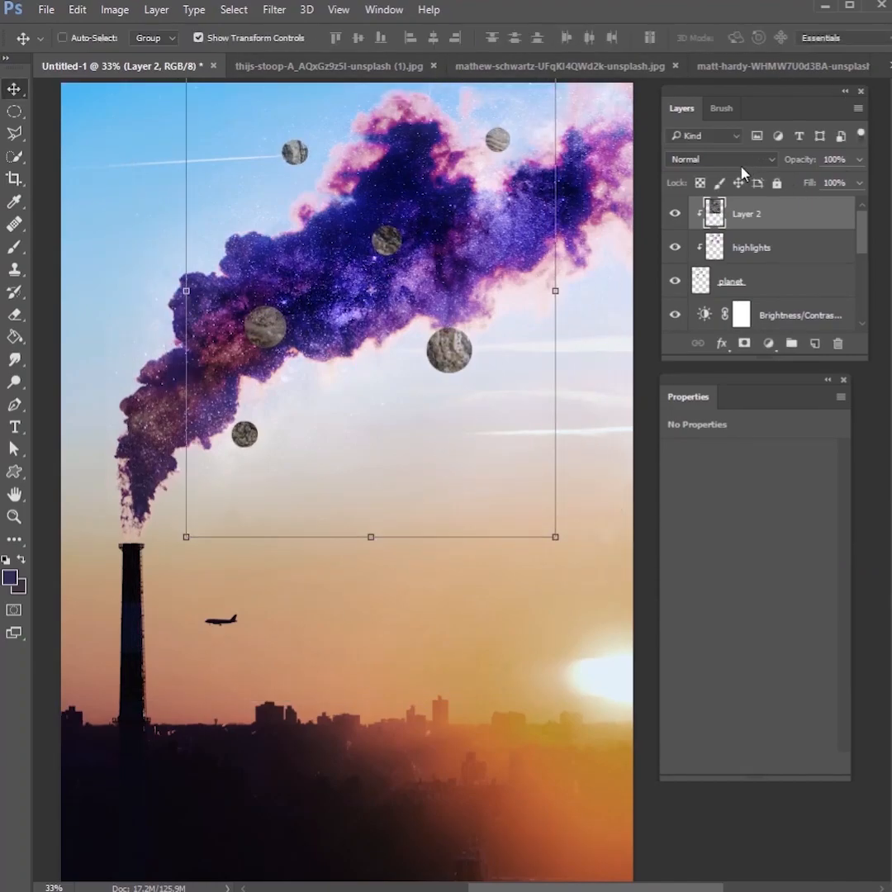
Step: Blend the rock texture over the planets in Soft Light and rotate it to cover them
{"action": "left_click", "coordinate": [721, 158]}
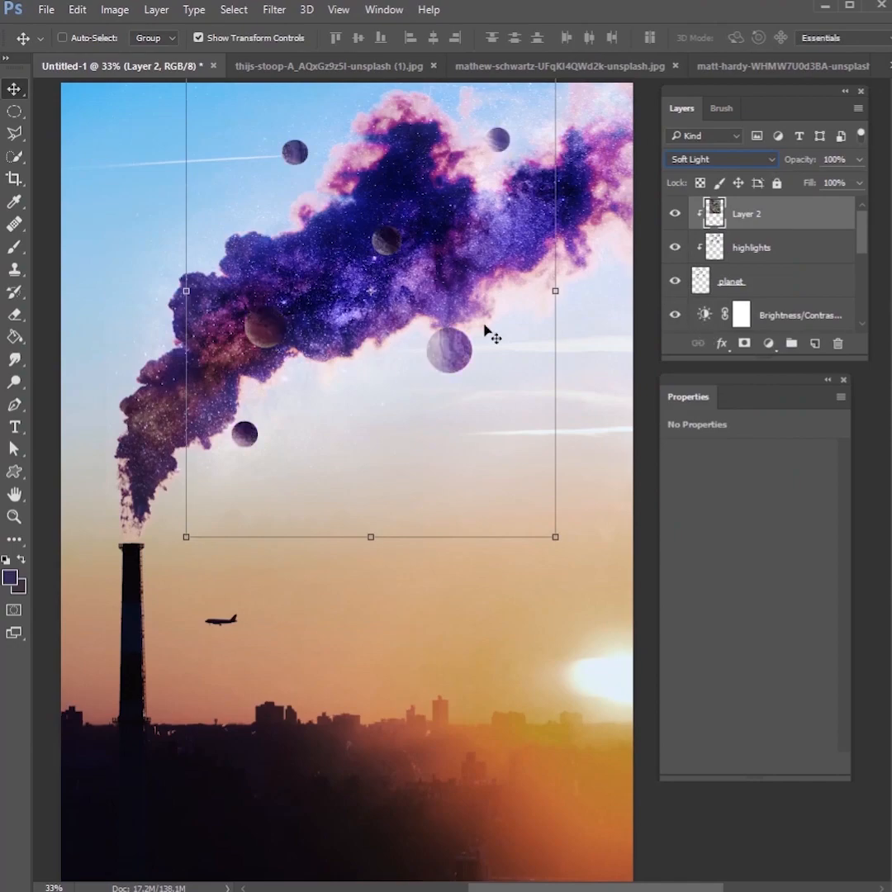
{"action": "mouse_move", "coordinate": [449, 317]}
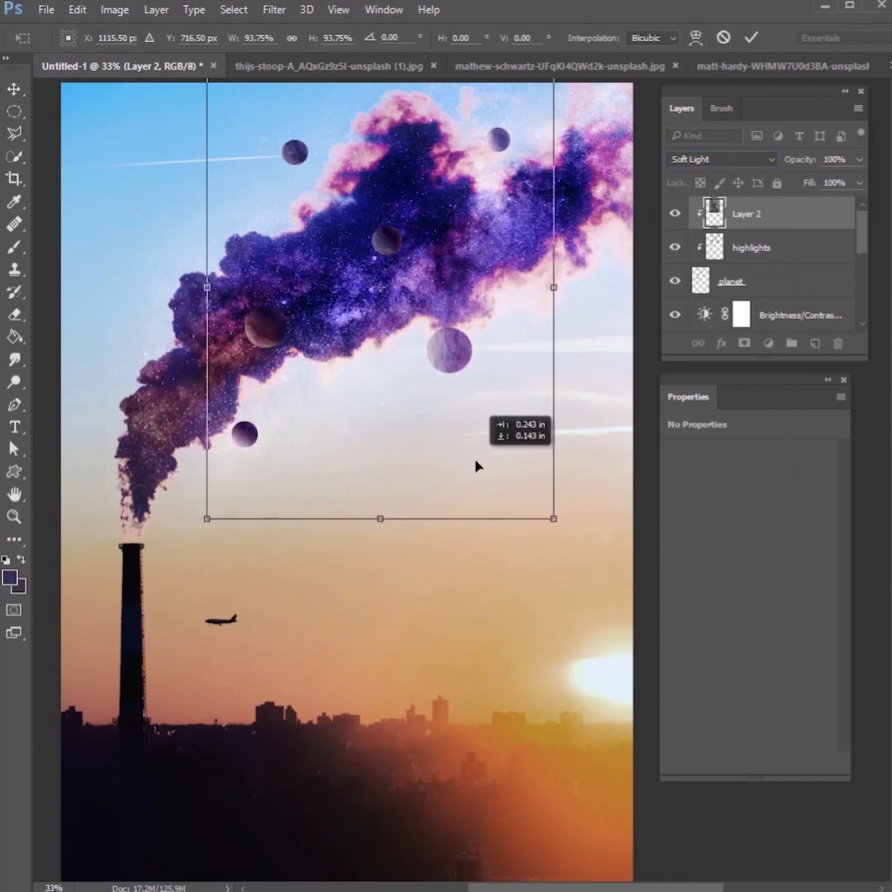
{"action": "left_click", "coordinate": [718, 158]}
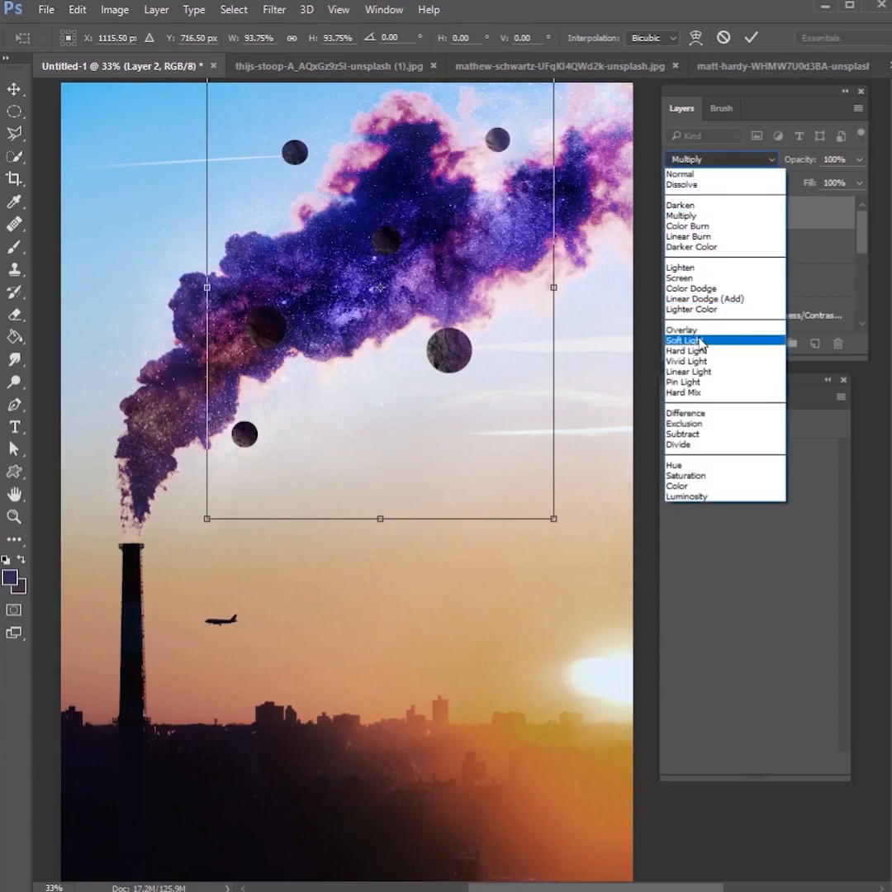
{"action": "left_click", "coordinate": [684, 341]}
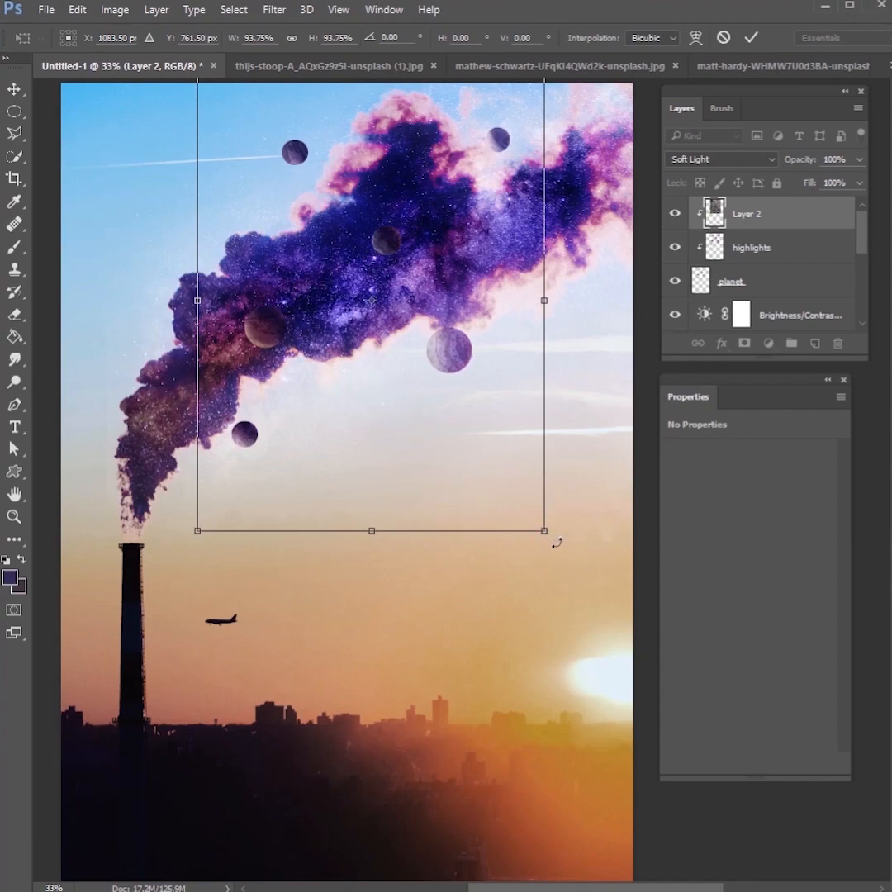
{"action": "left_click_drag", "start_coordinate": [544, 530], "coordinate": [476, 546]}
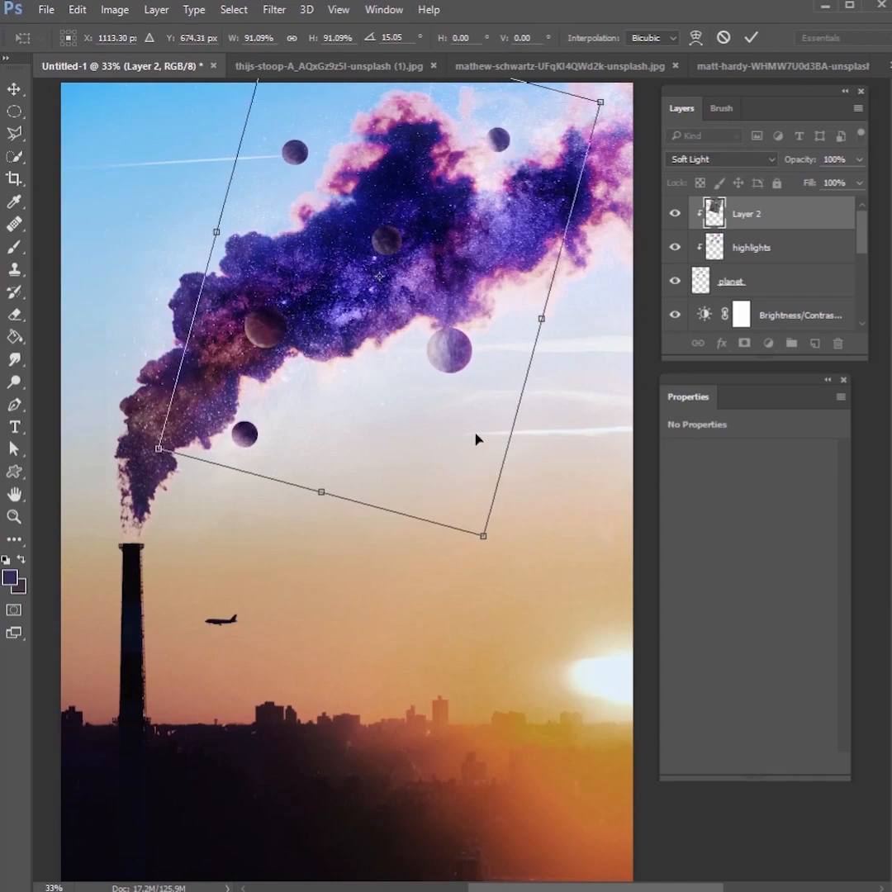
{"action": "mouse_move", "coordinate": [747, 126]}
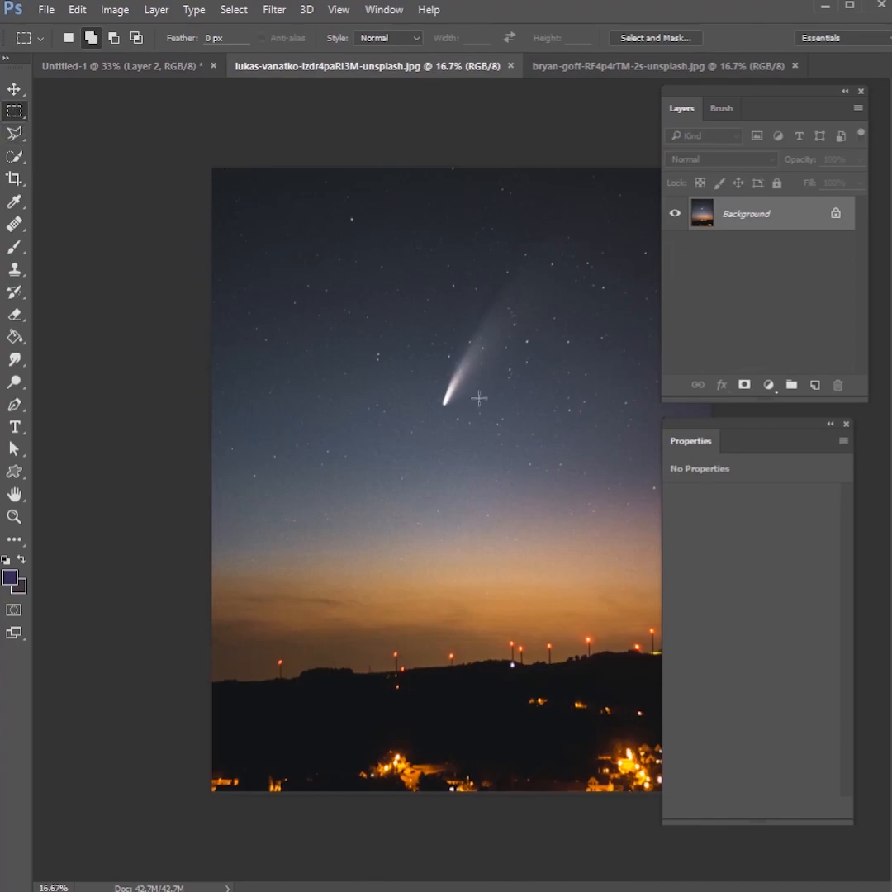
Step: Select the area around the comet and bring it into the composite sky
{"action": "left_click_drag", "start_coordinate": [337, 168], "coordinate": [622, 443]}
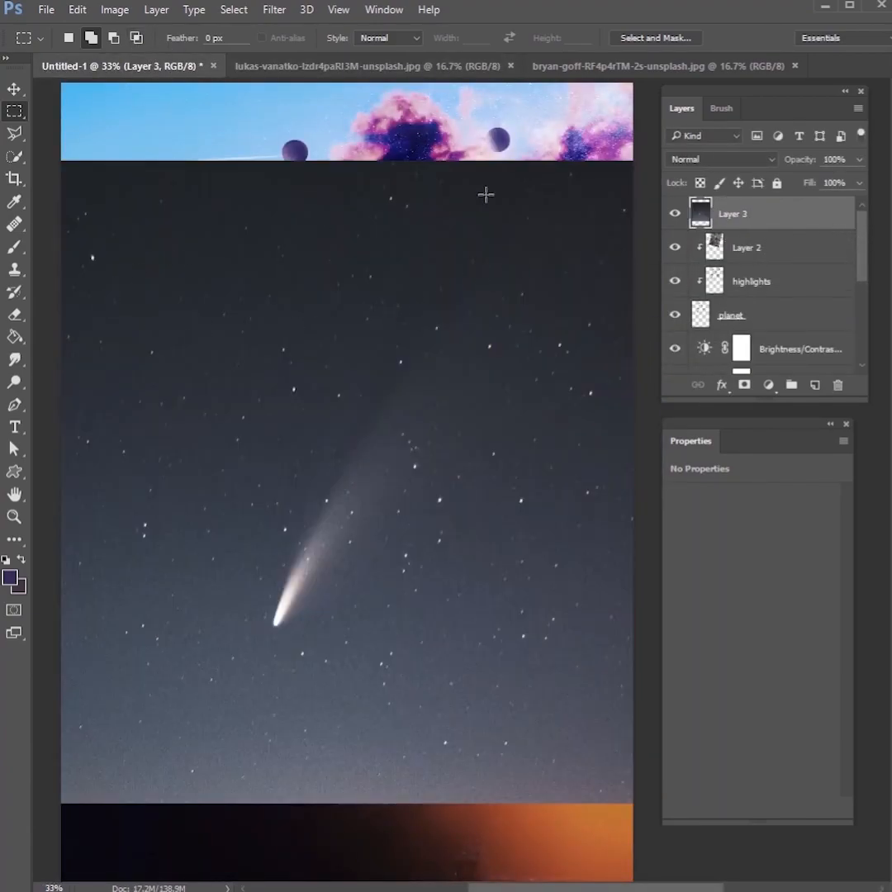
{"action": "left_click", "coordinate": [720, 159]}
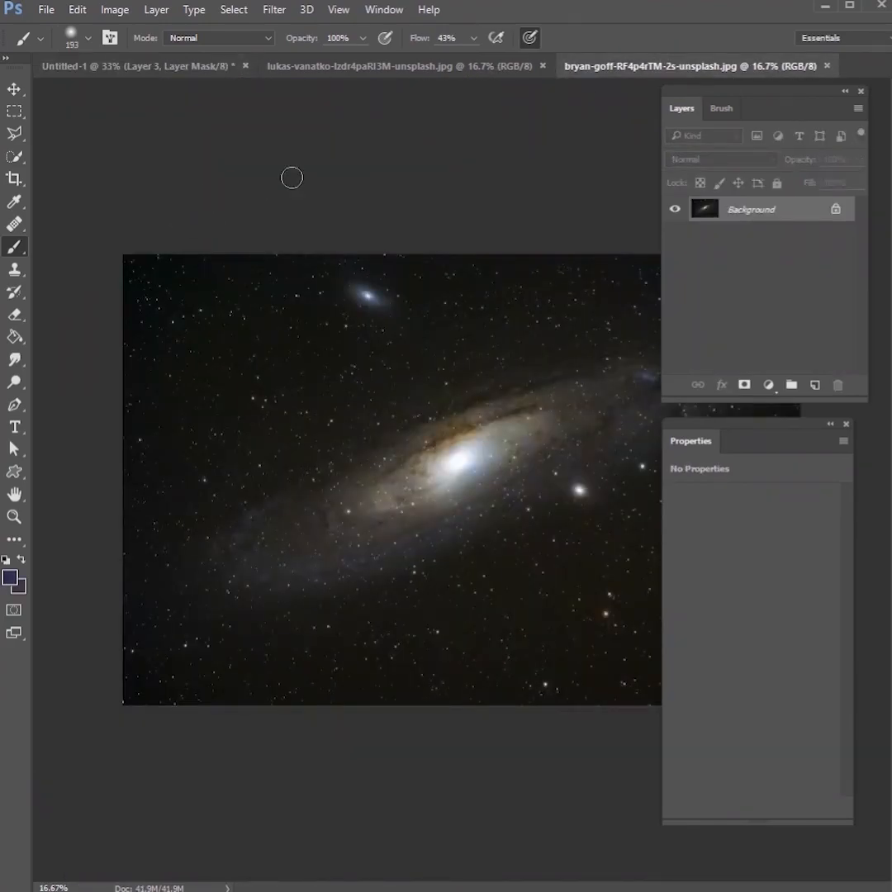
Step: Copy the whole galaxy photo in, set it to Screen and position it over the smoke
{"action": "key", "text": "ctrl+a"}
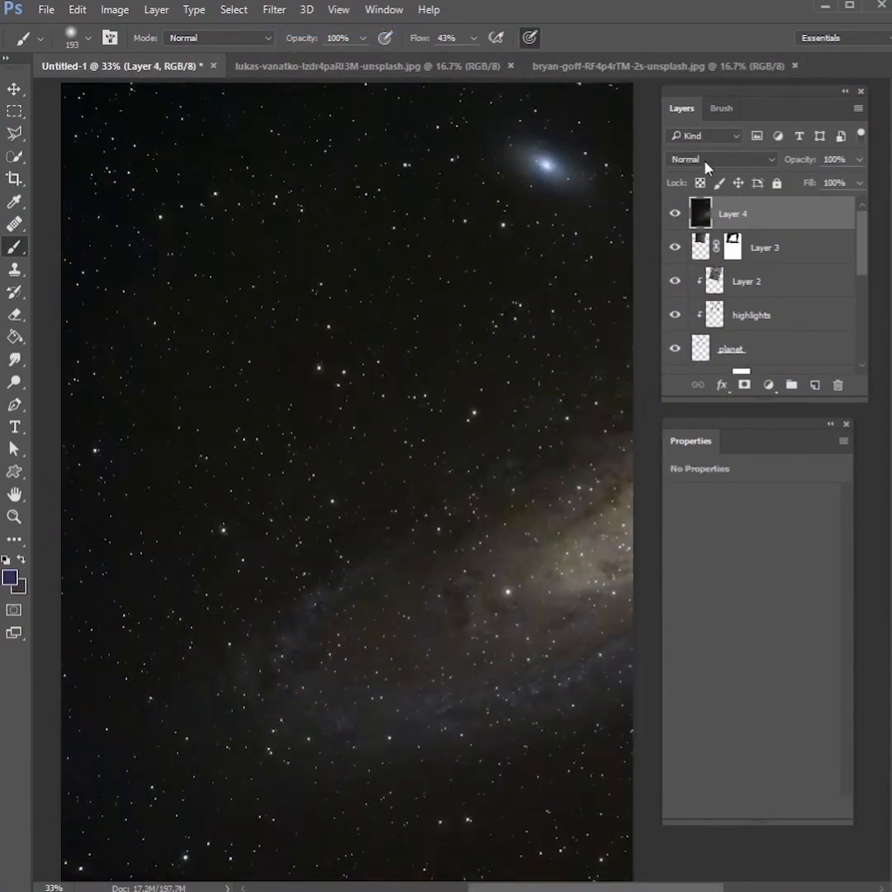
{"action": "left_click", "coordinate": [719, 159]}
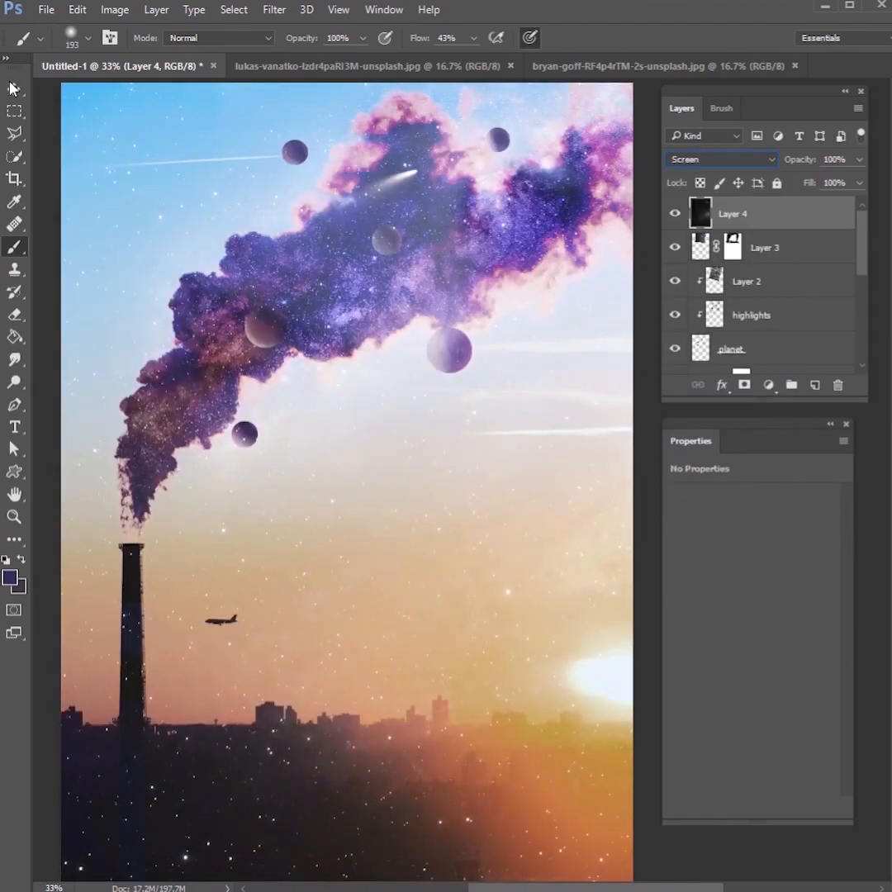
{"action": "key", "text": "ctrl+t"}
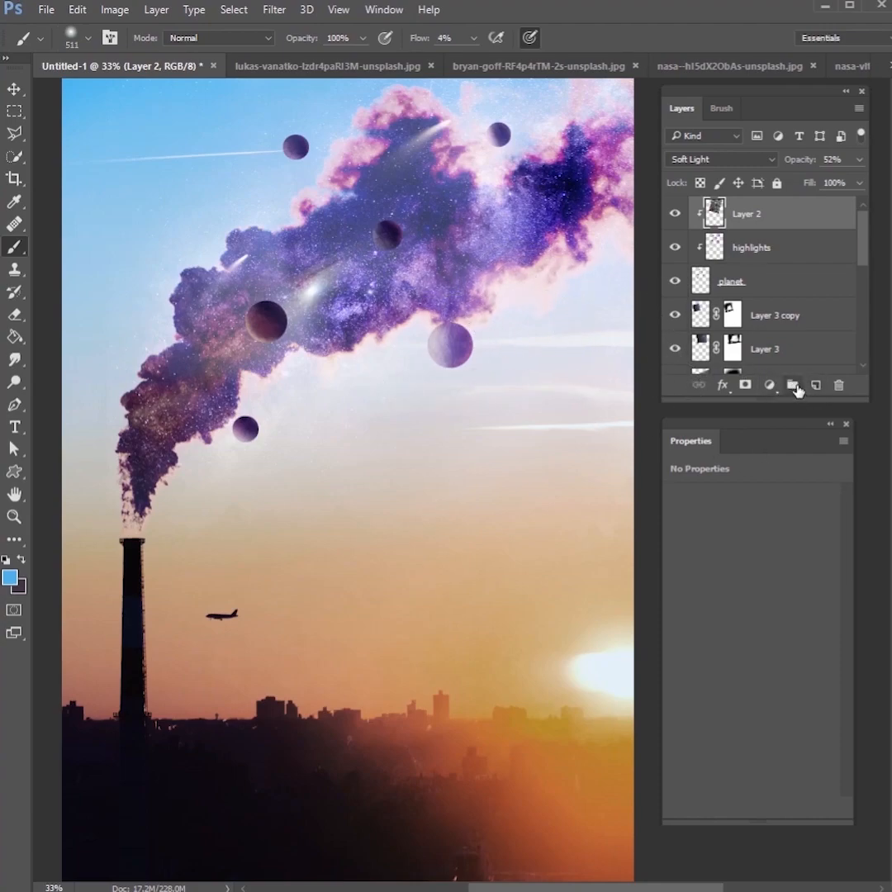
Step: Create a 'glows' group, pick a light-blue colour and paint soft glow over the smoke centre
{"action": "left_click", "coordinate": [793, 385]}
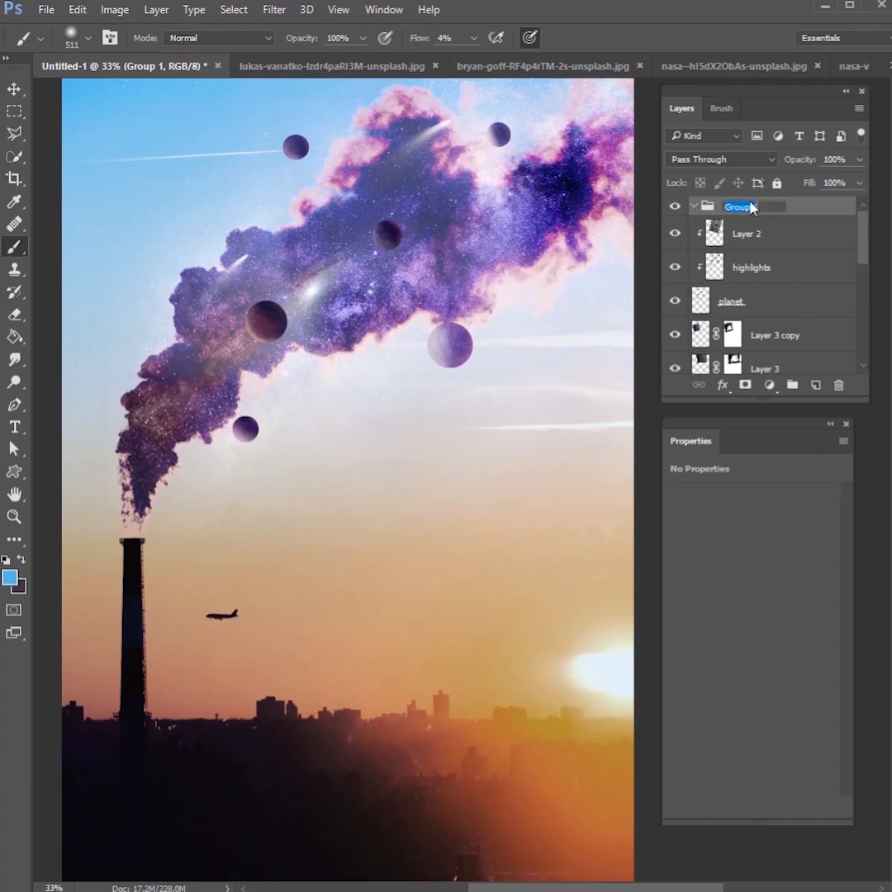
{"action": "type", "text": "glows"}
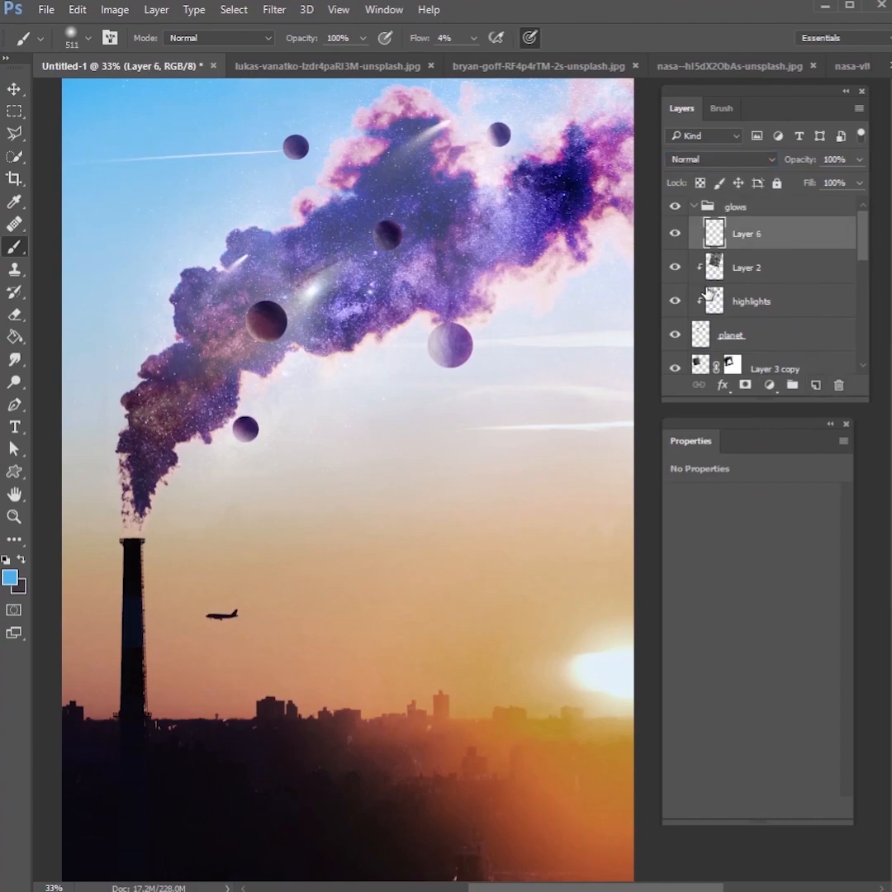
{"action": "mouse_move", "coordinate": [542, 312]}
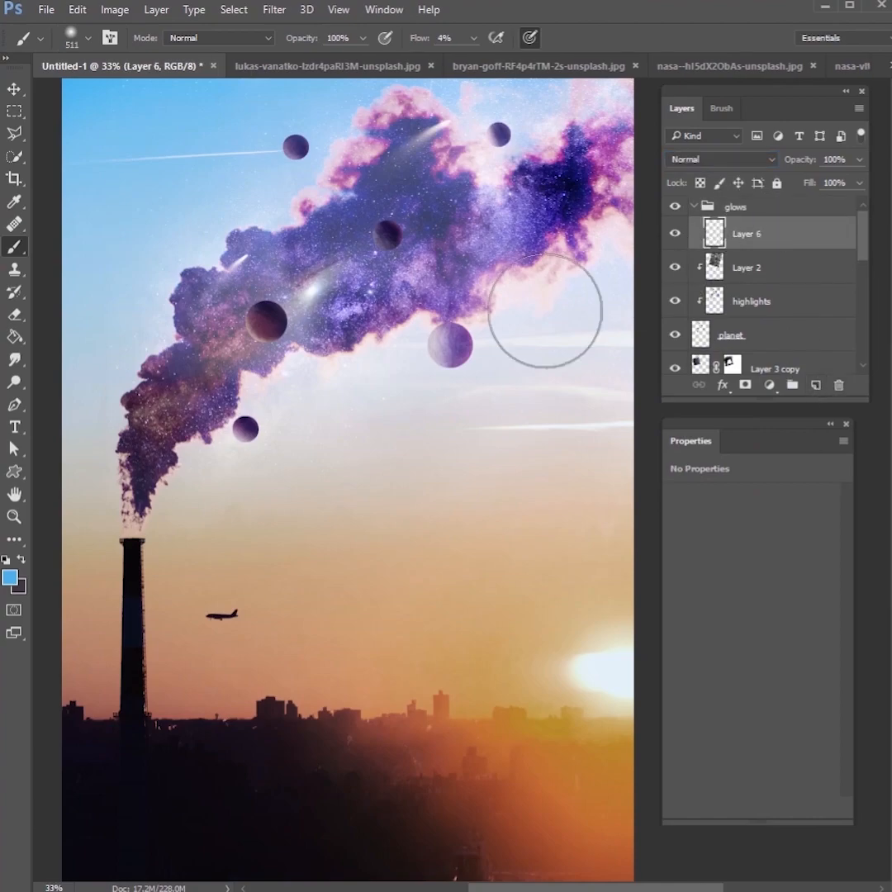
{"action": "left_click", "coordinate": [9, 575]}
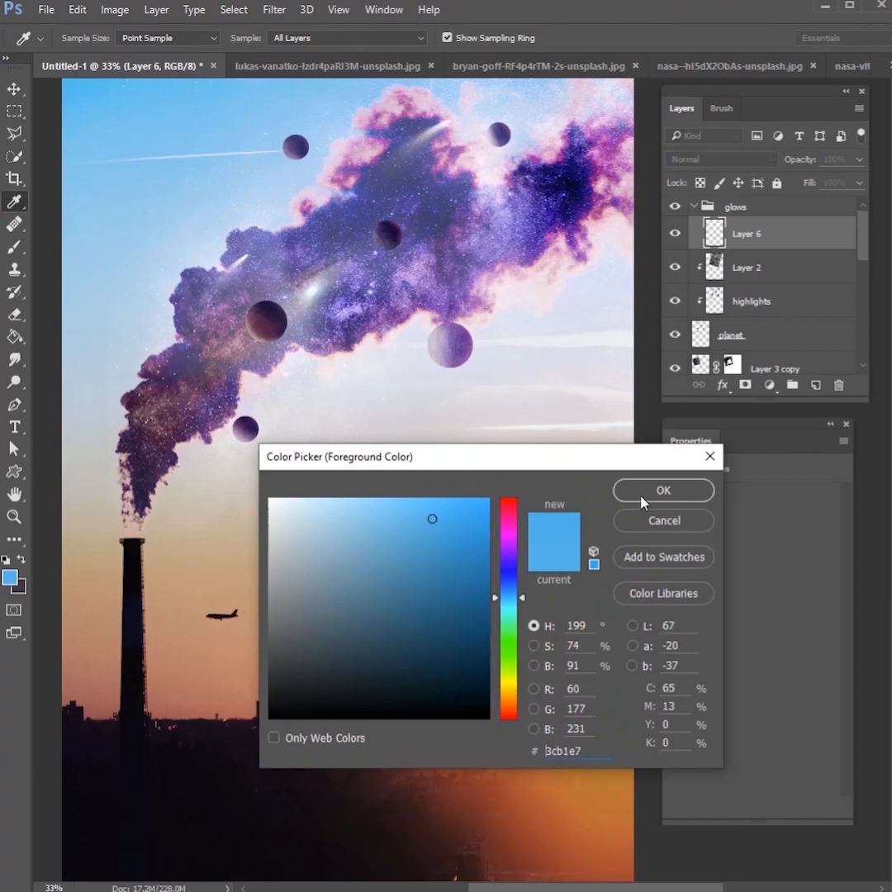
{"action": "left_click", "coordinate": [663, 490]}
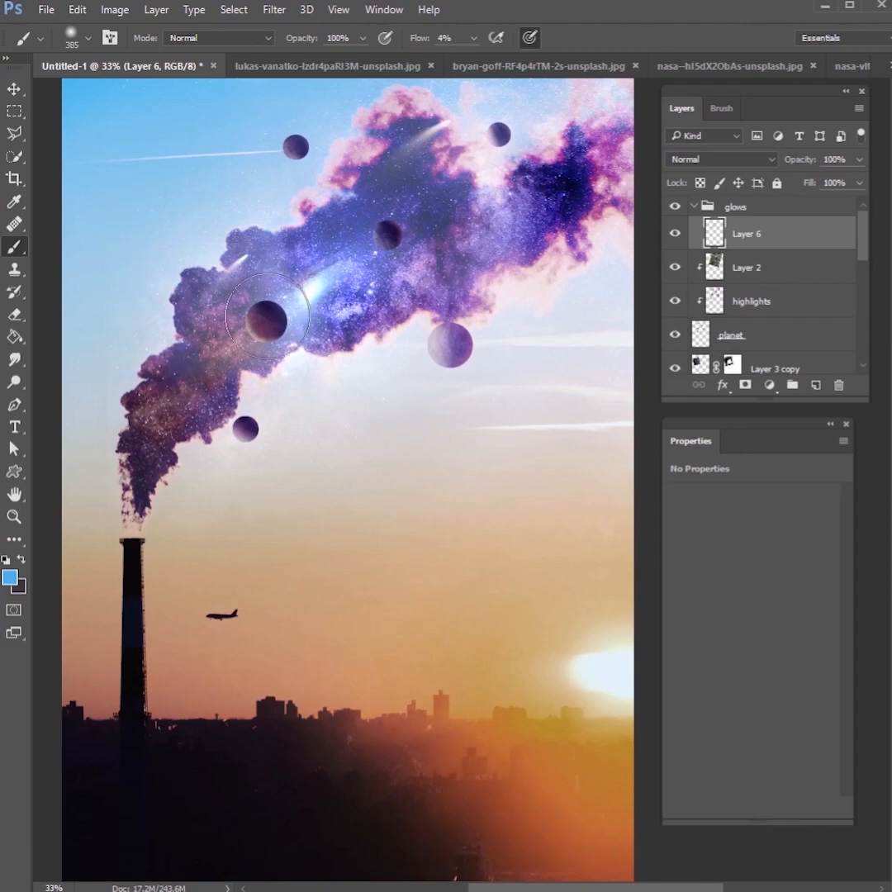
{"action": "scroll", "scroll_direction": "down", "scroll_amount": 3}
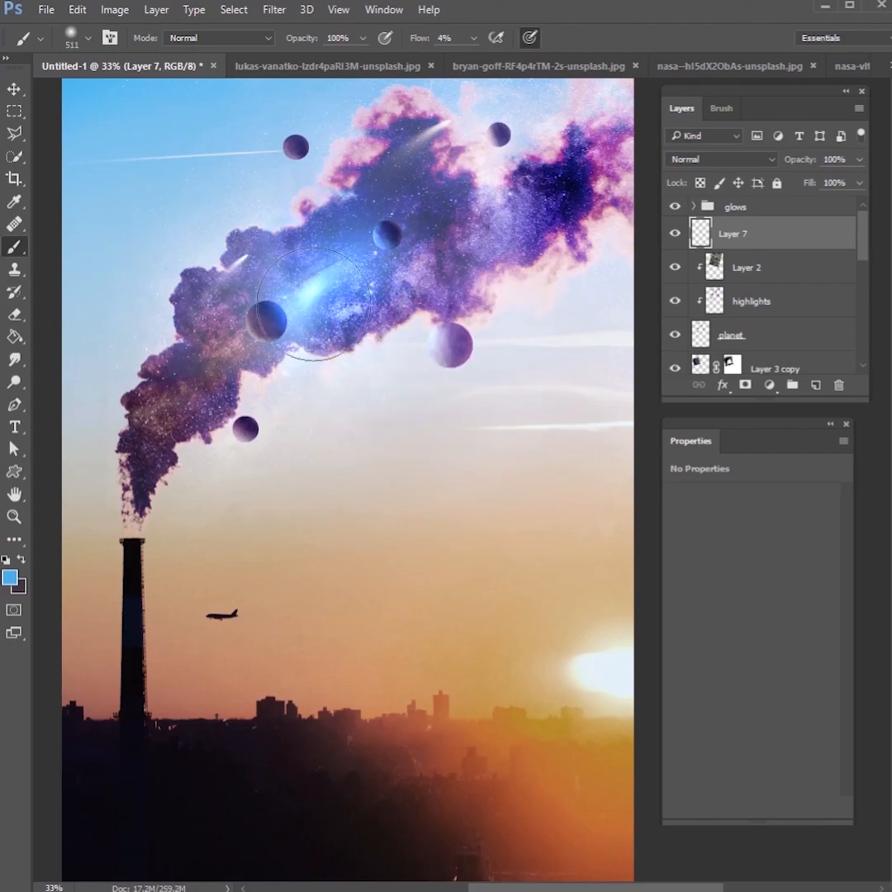
{"action": "left_click_drag", "start_coordinate": [314, 301], "coordinate": [311, 297]}
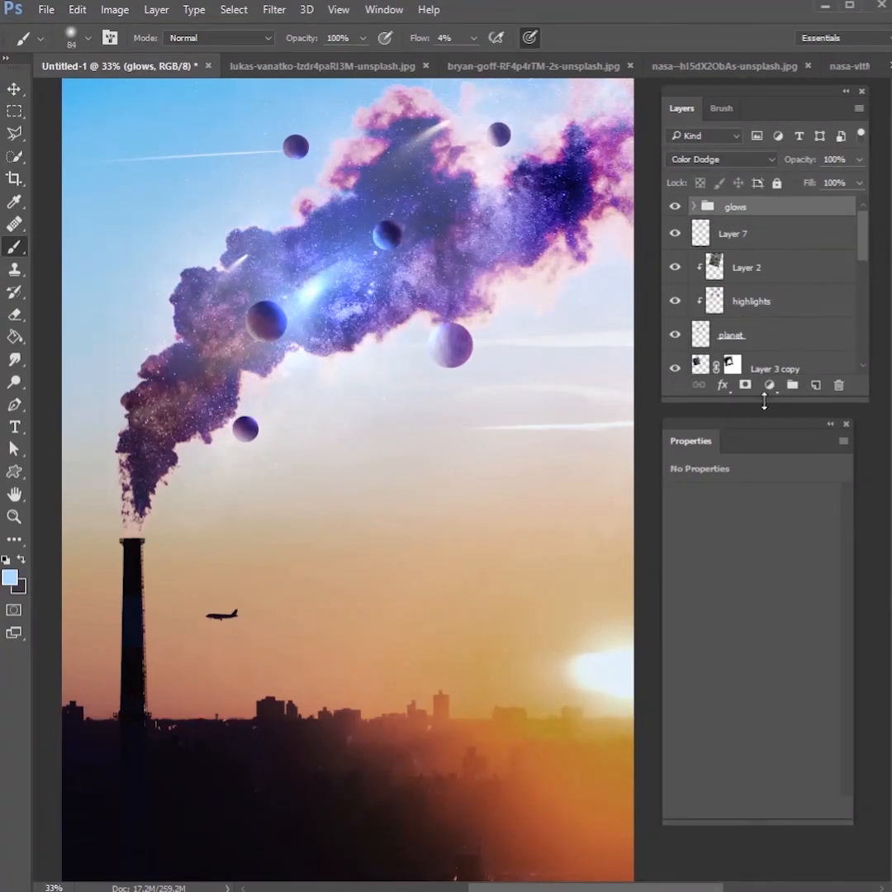
Step: Add a Black & White adjustment at 72% opacity, masking colour back into smoke and planets
{"action": "left_click", "coordinate": [770, 385]}
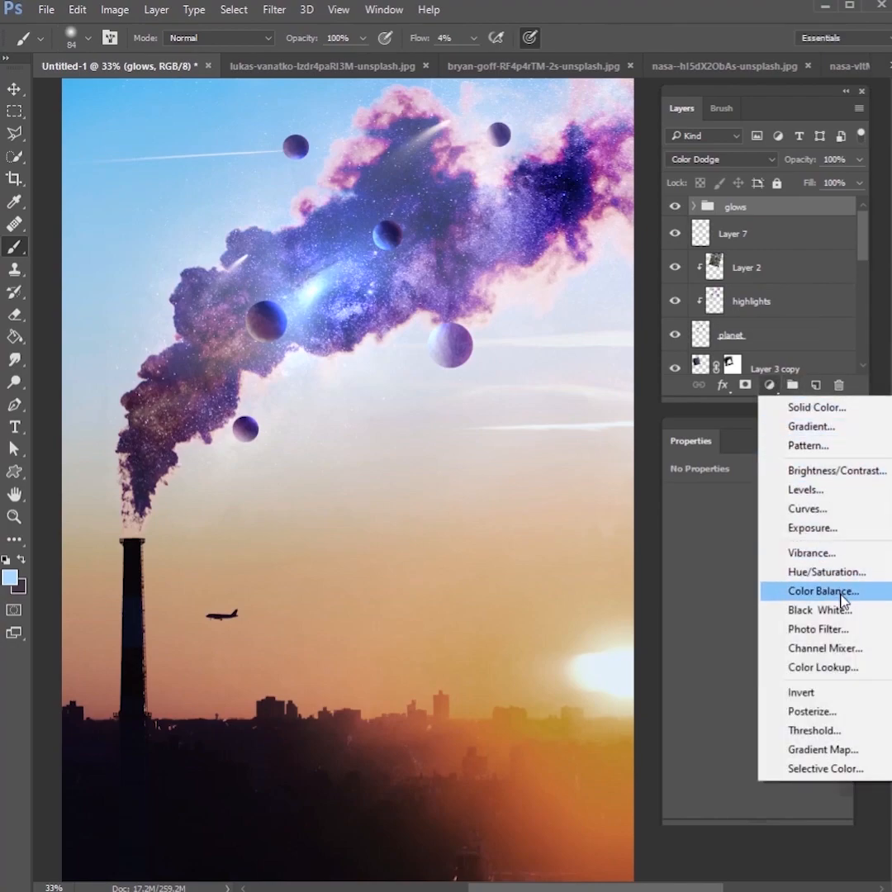
{"action": "left_click", "coordinate": [818, 610]}
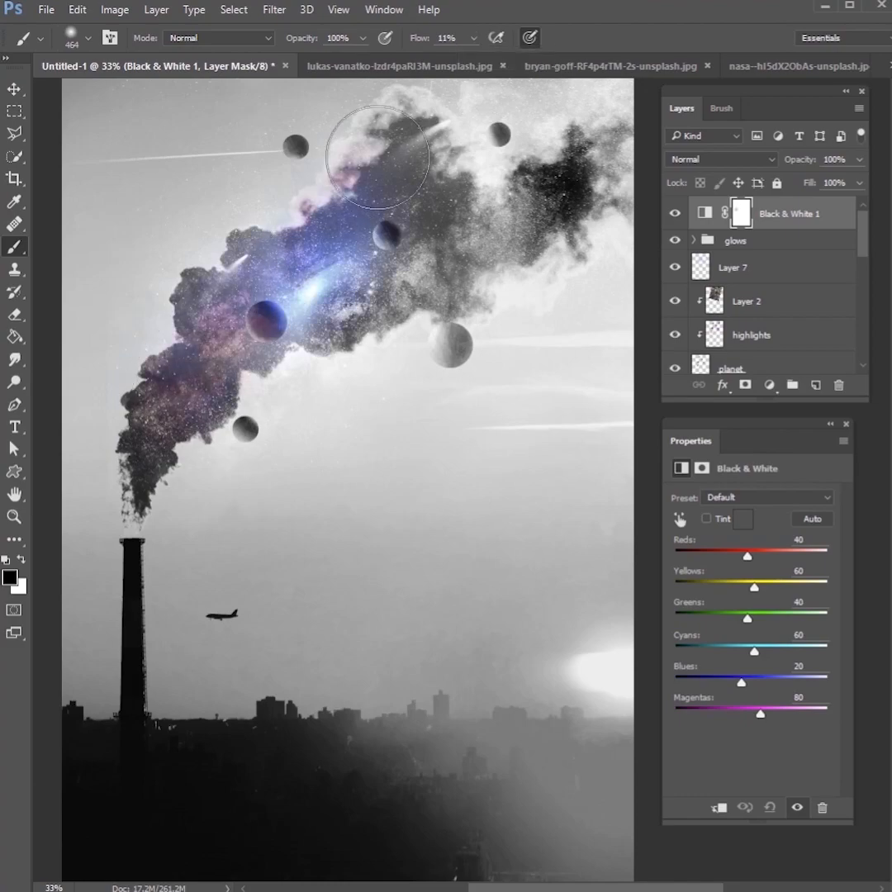
{"action": "left_click_drag", "start_coordinate": [377, 157], "coordinate": [449, 240]}
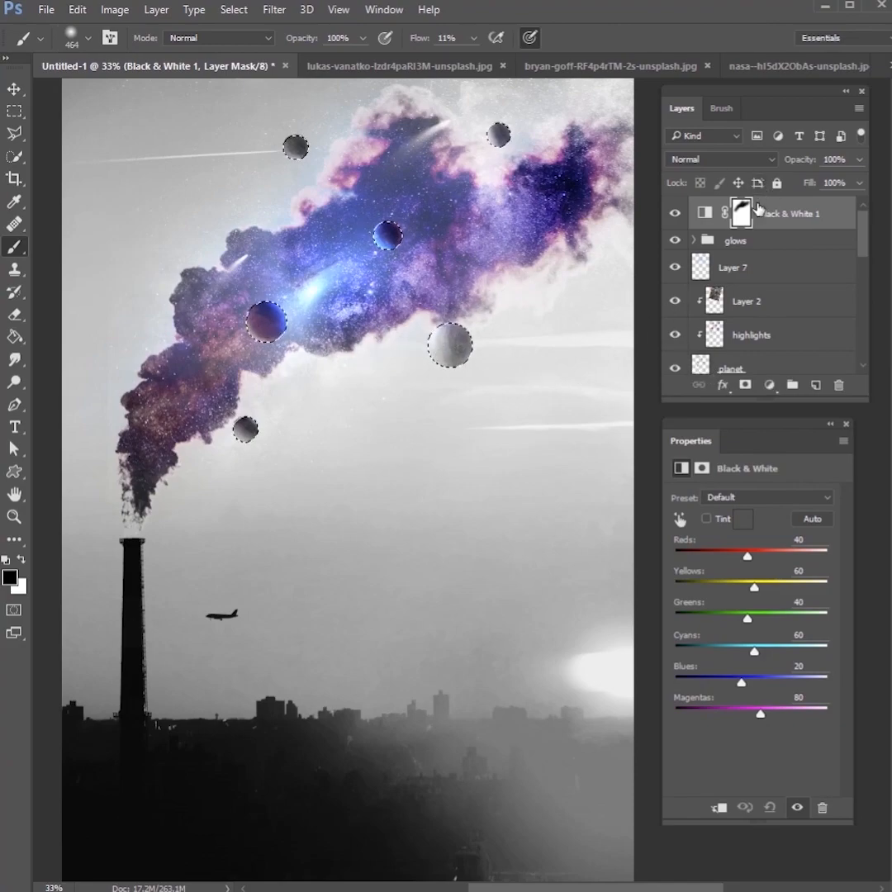
{"action": "mouse_move", "coordinate": [264, 218]}
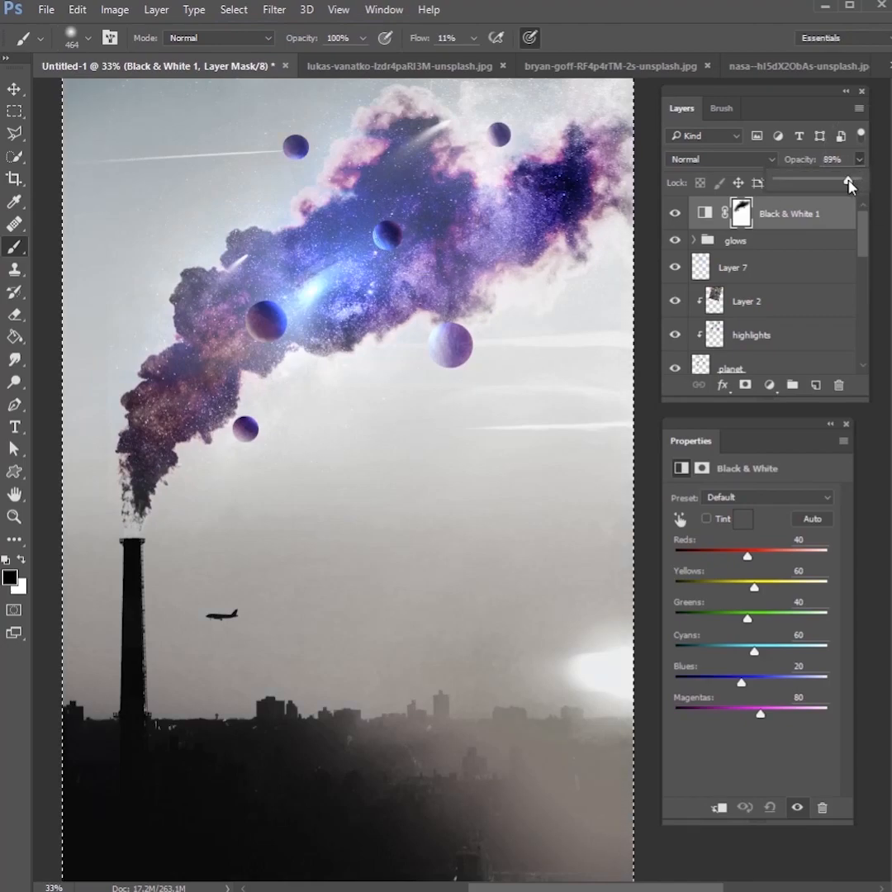
{"action": "left_click_drag", "start_coordinate": [850, 180], "coordinate": [818, 180]}
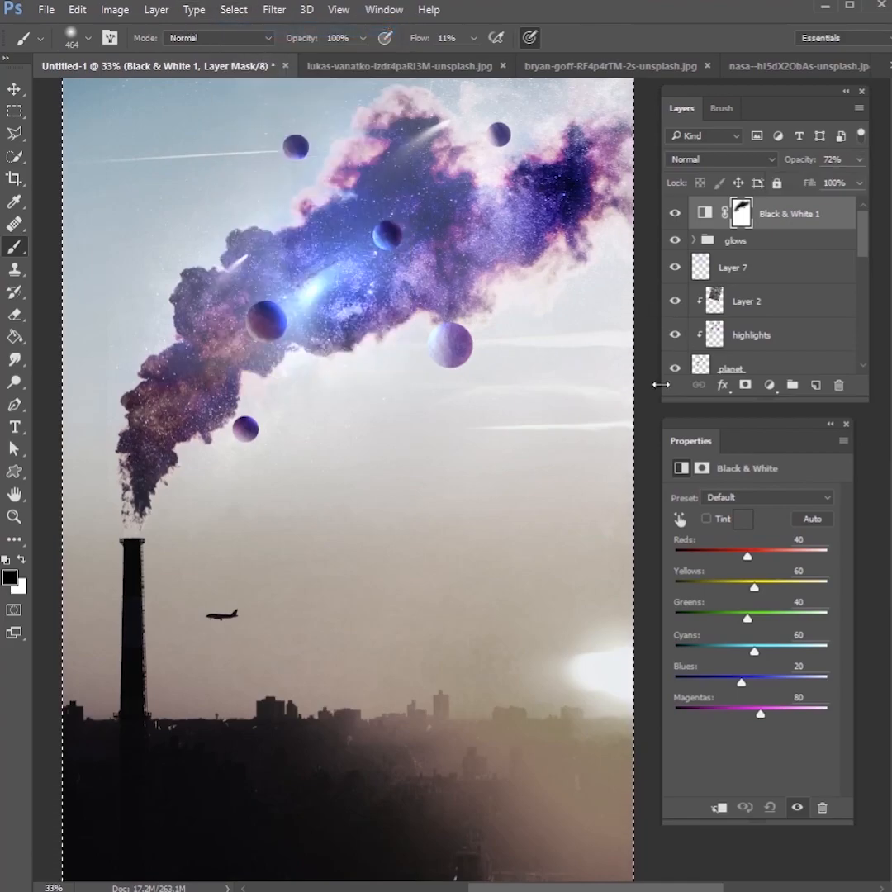
{"action": "left_click", "coordinate": [770, 385]}
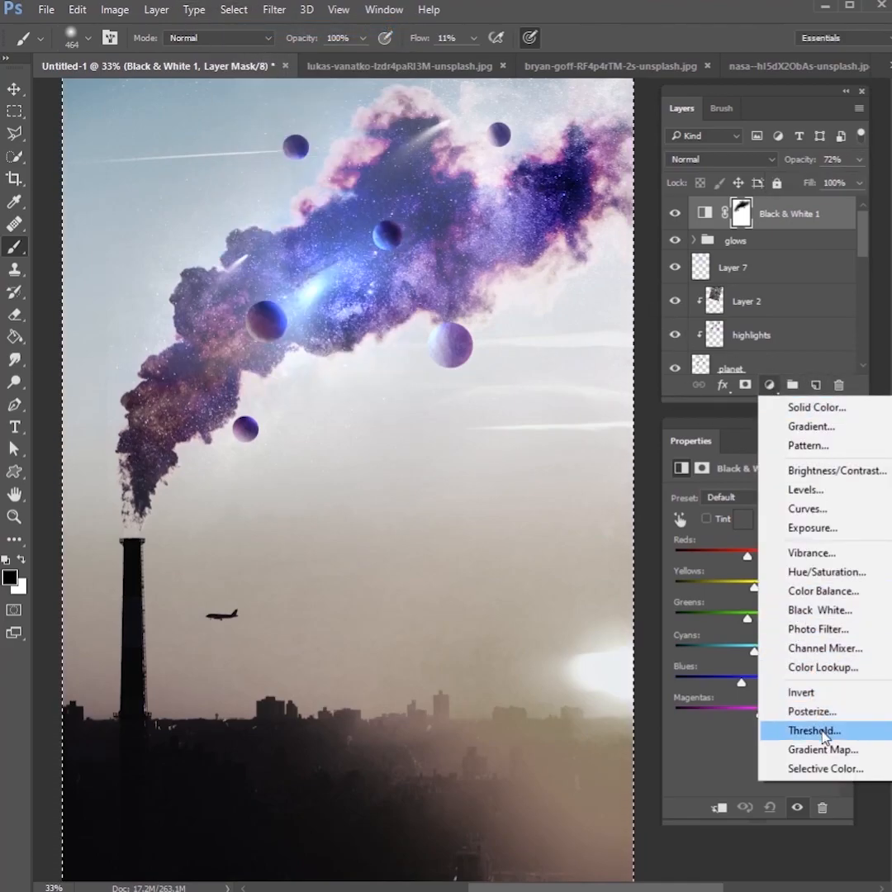
Step: Add a Gradient Map adjustment and browse its preset gradients
{"action": "left_click", "coordinate": [823, 750]}
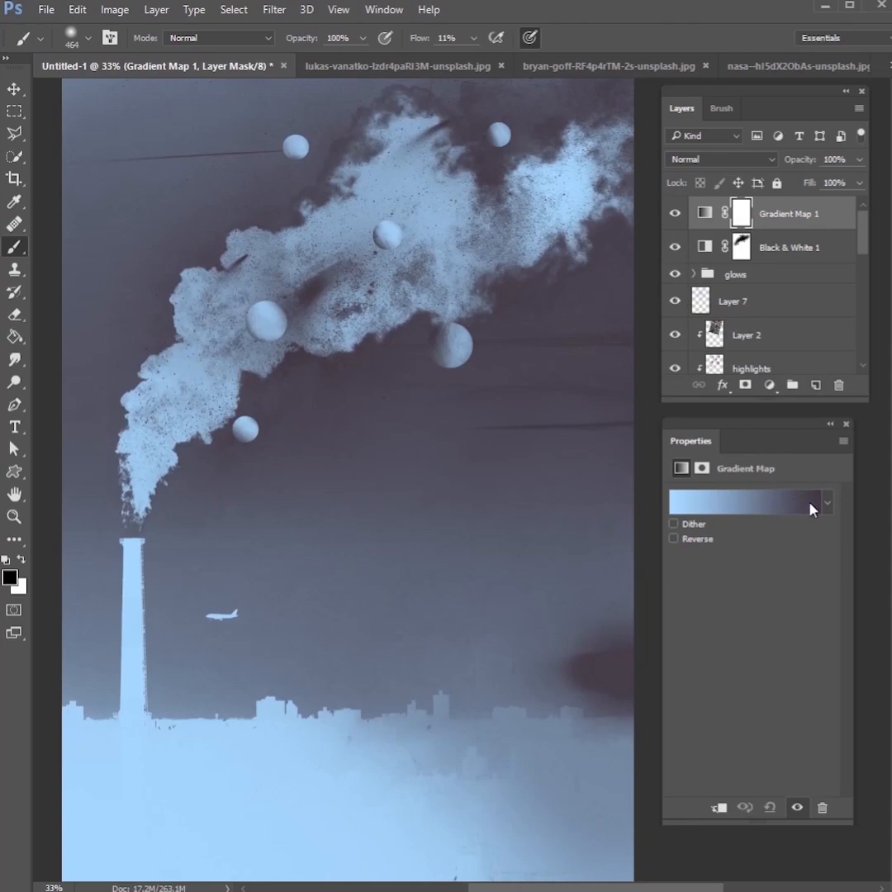
{"action": "left_click", "coordinate": [826, 503]}
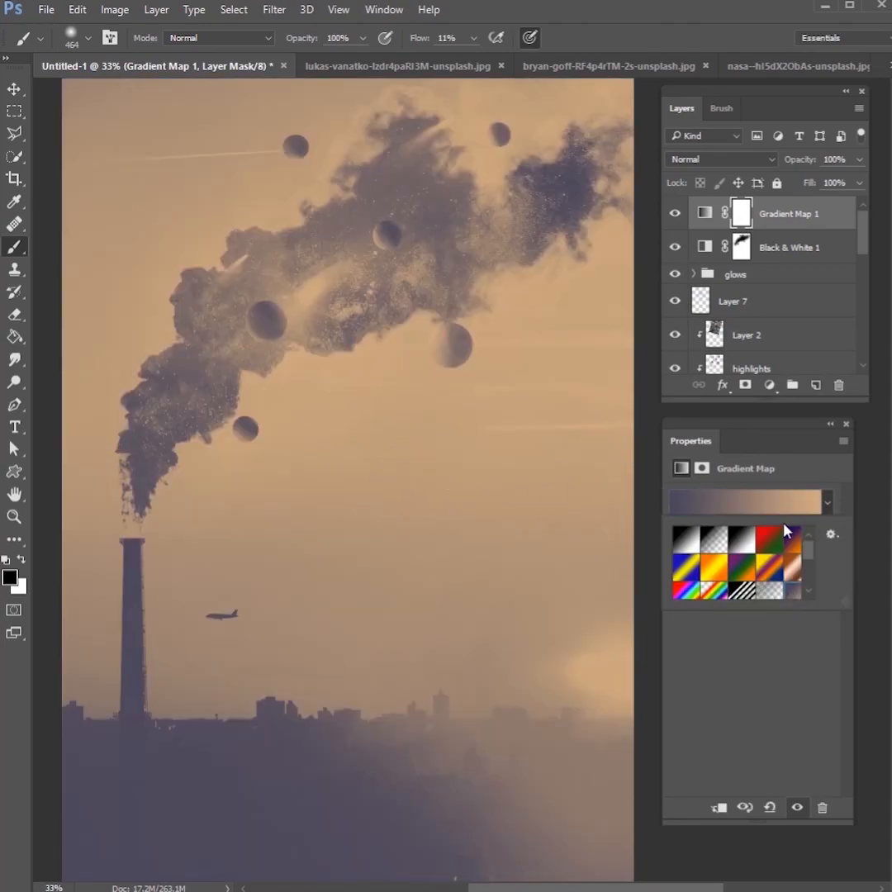